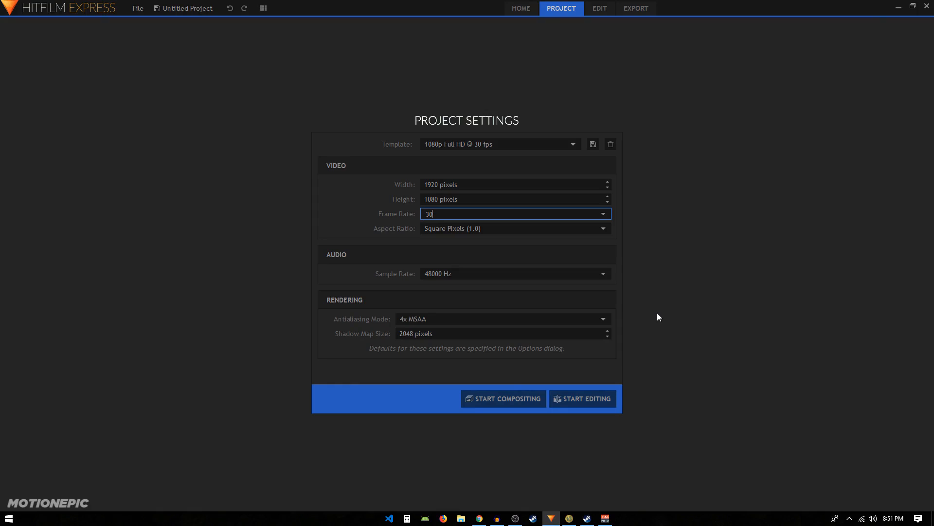
mouse_move(546, 345)
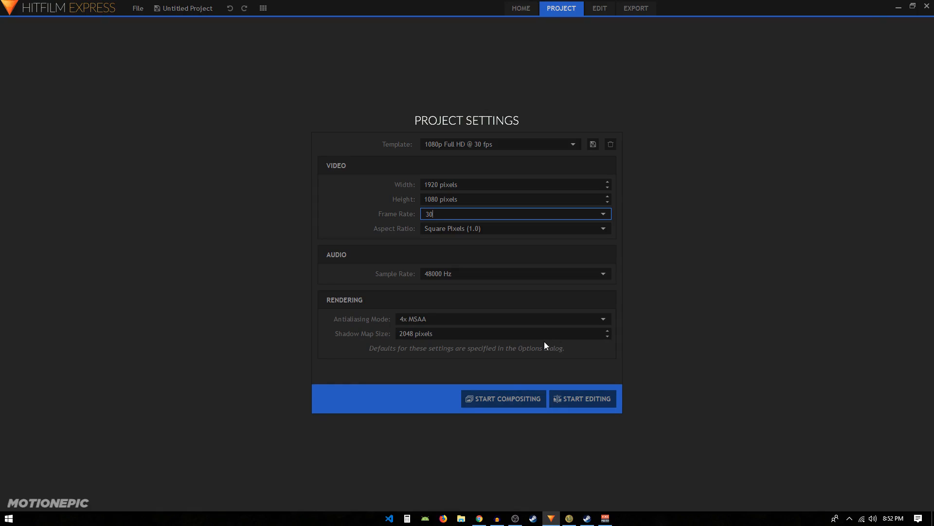
mouse_move(381, 162)
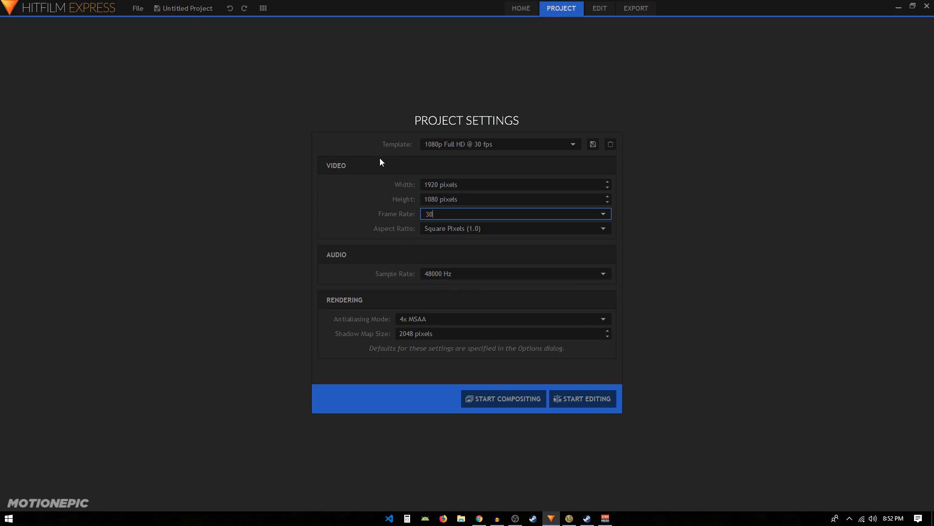
- Keep the 1080p Full HD @ 30 fps project template and start compositing
left_click(499, 144)
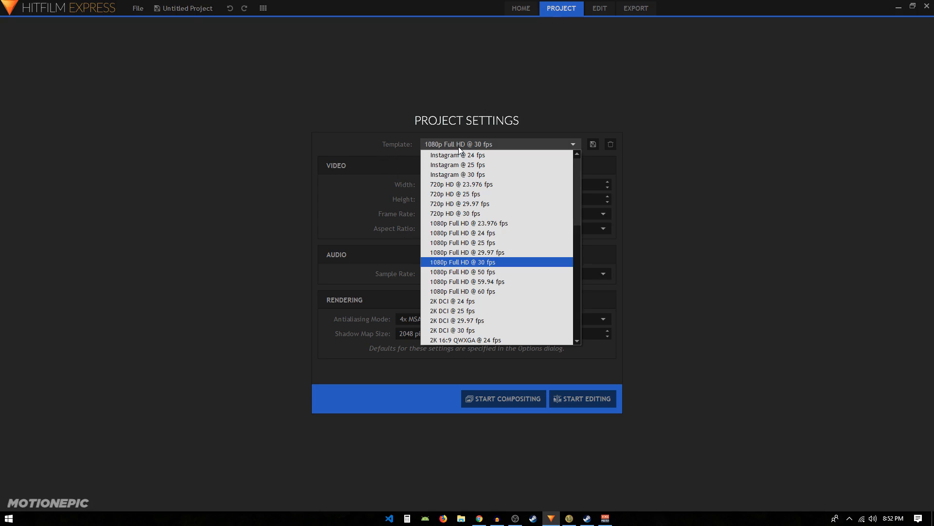
mouse_move(434, 148)
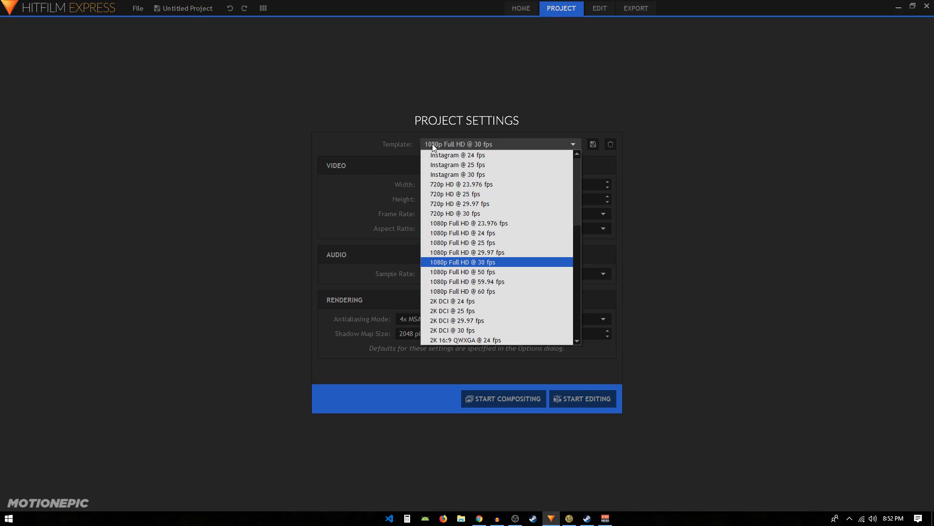
left_click(461, 261)
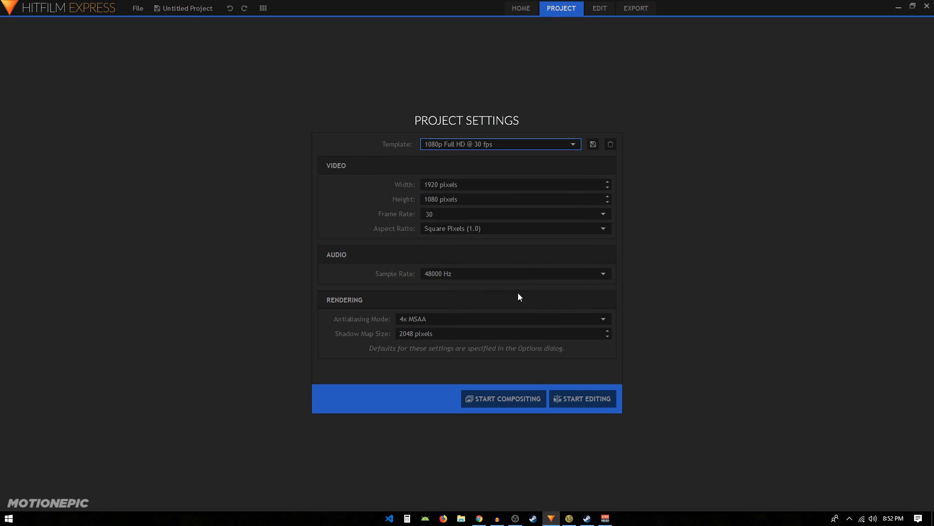
mouse_move(425, 381)
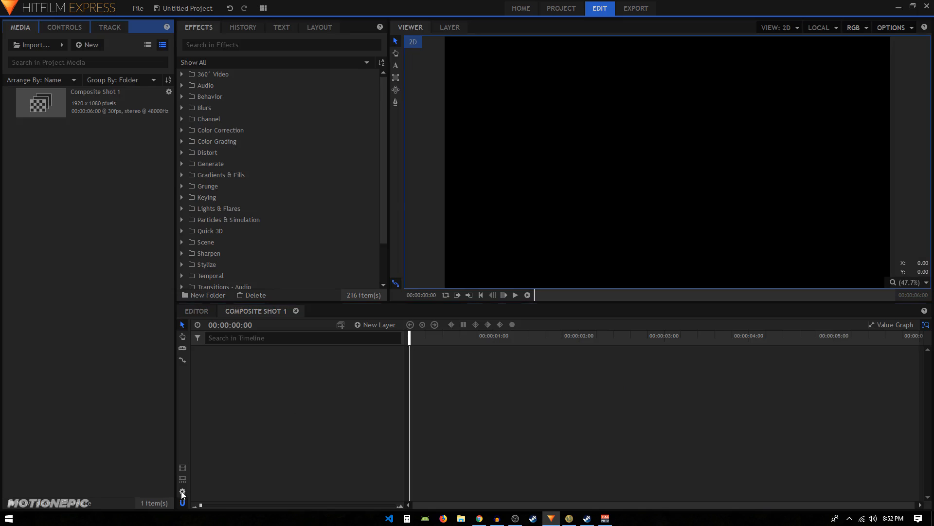
- Set Composite Shot 1's duration to 00:00:01:00 in its properties
left_click(183, 490)
type("00:00:01:00")
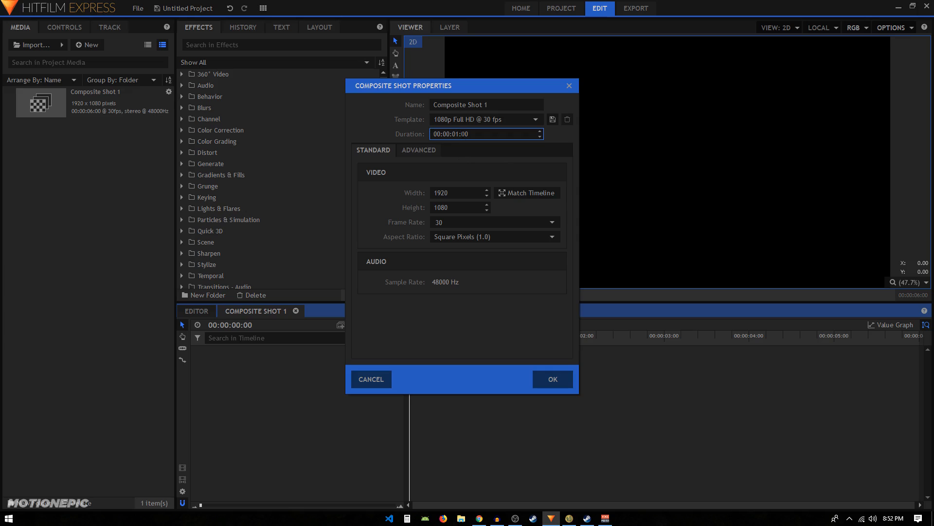
mouse_move(559, 337)
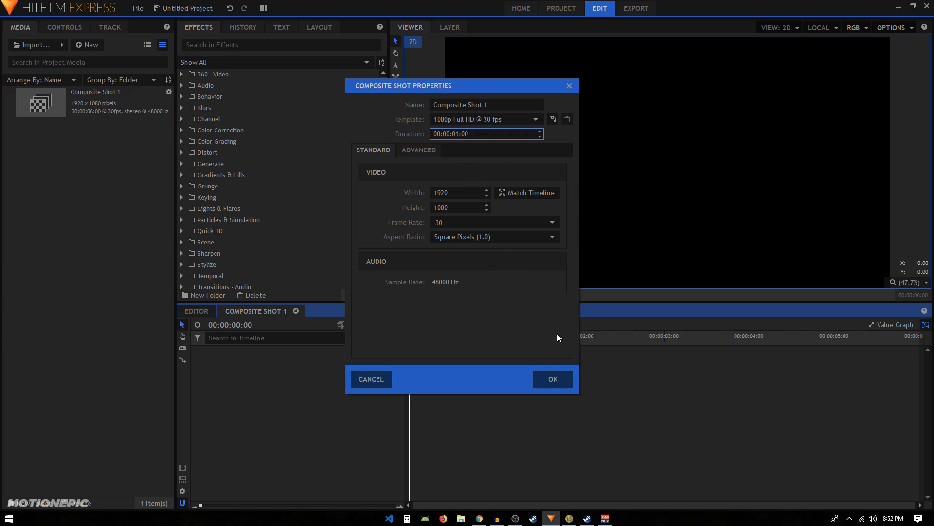
left_click(551, 378)
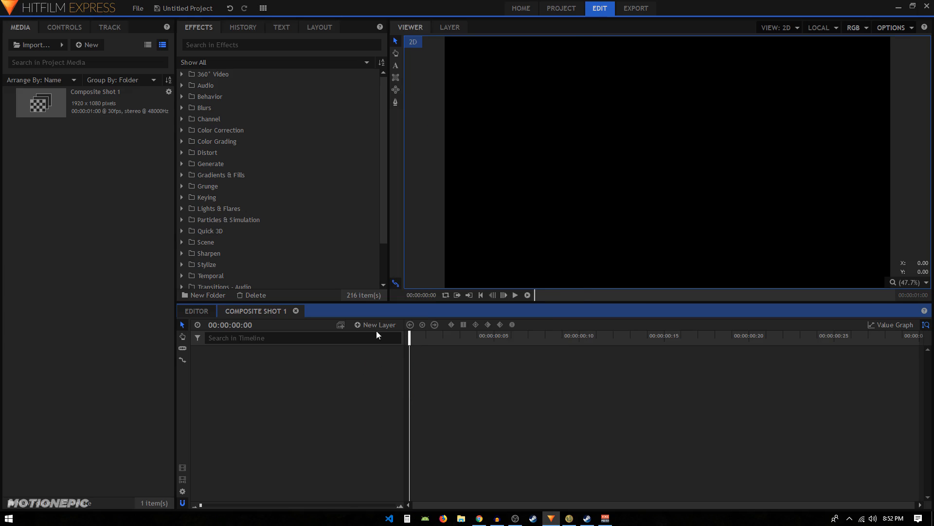
- Add a full-frame plane layer named 'solid' to Composite Shot 1
left_click(374, 324)
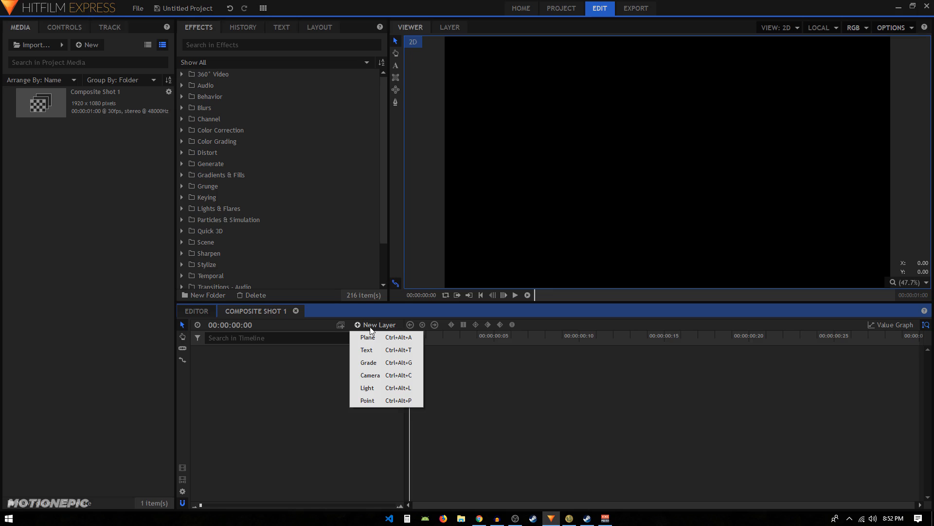
left_click(368, 338)
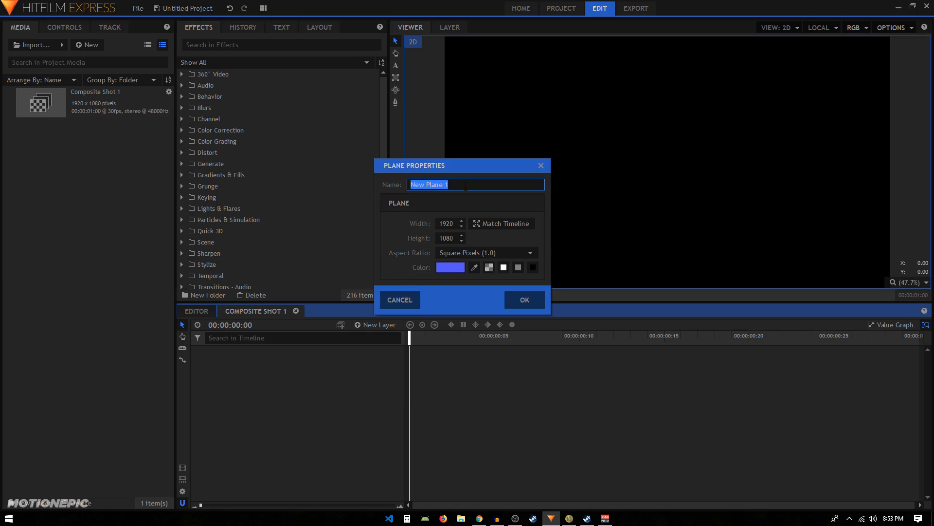
type("solid")
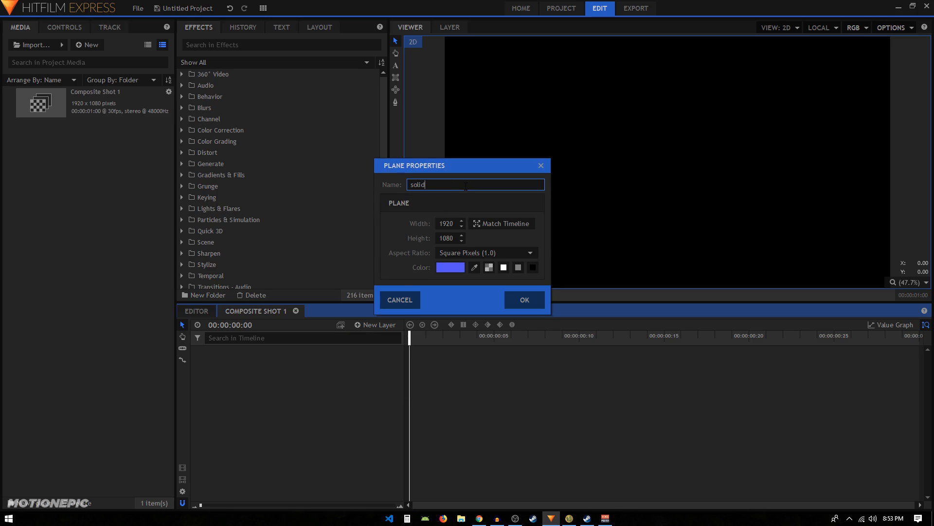
left_click(523, 299)
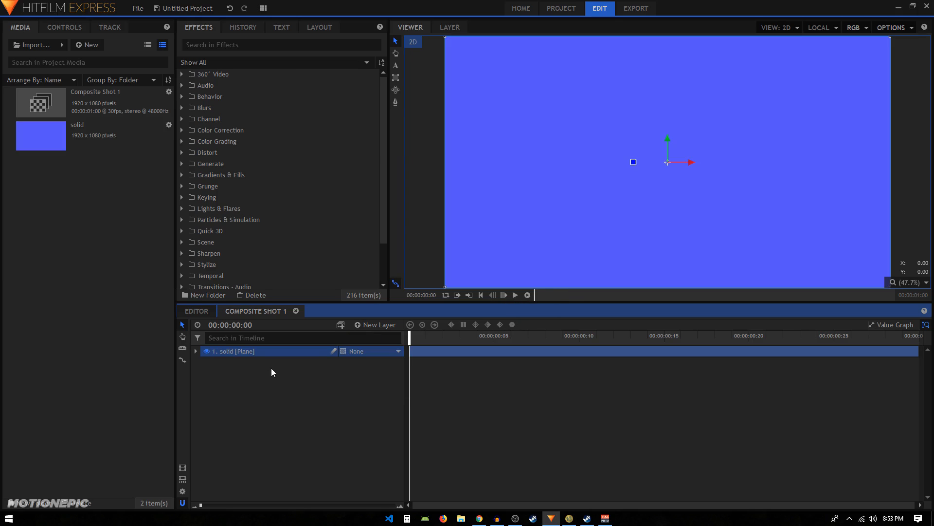
mouse_move(241, 360)
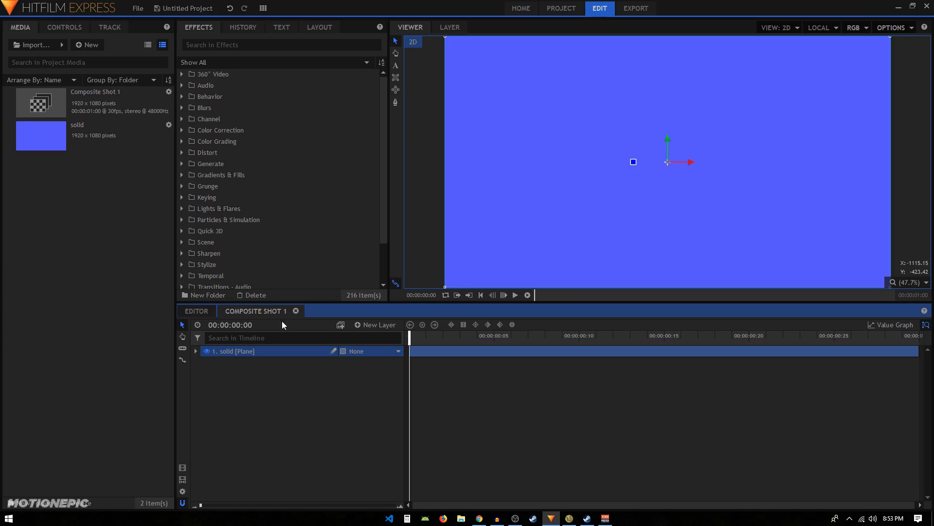
mouse_move(259, 360)
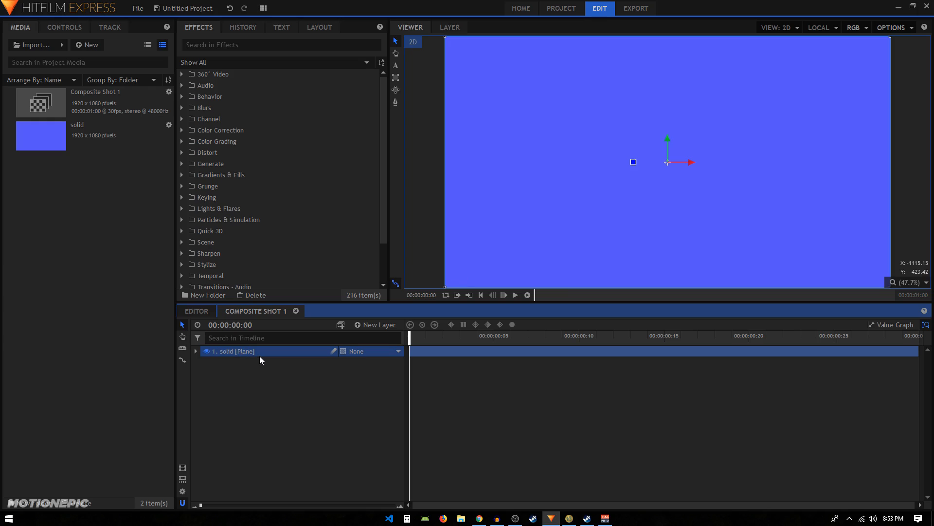
- Keyframe the solid's Position from Y -1092 at frame 0 to Y 0 at frame 15
left_click(195, 351)
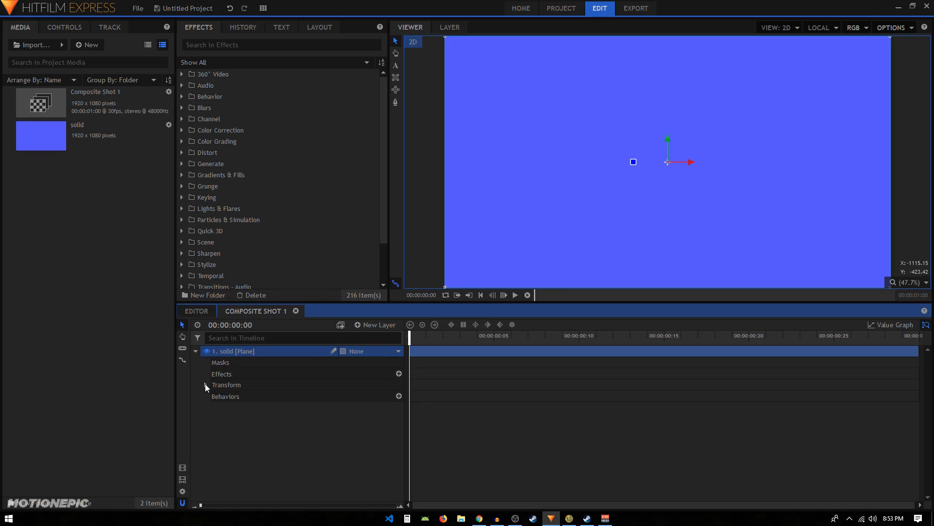
left_click(205, 384)
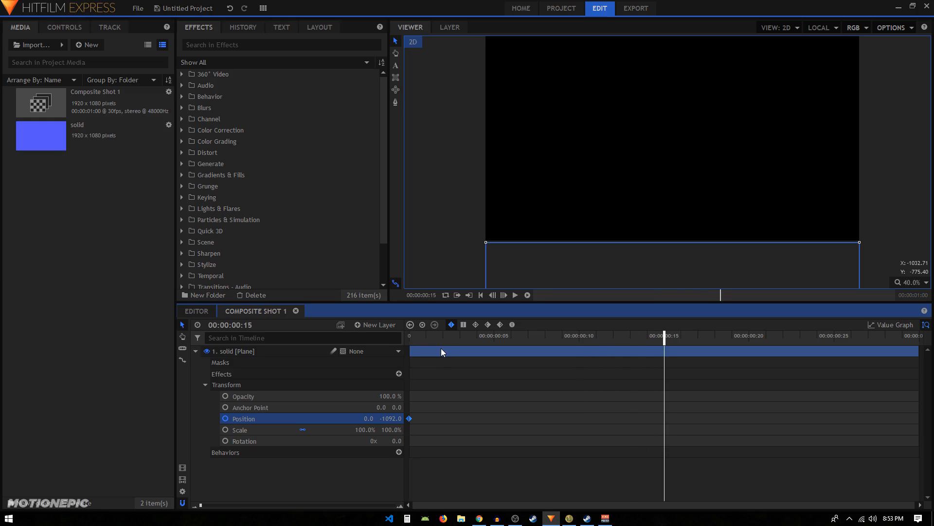
double_click(391, 418)
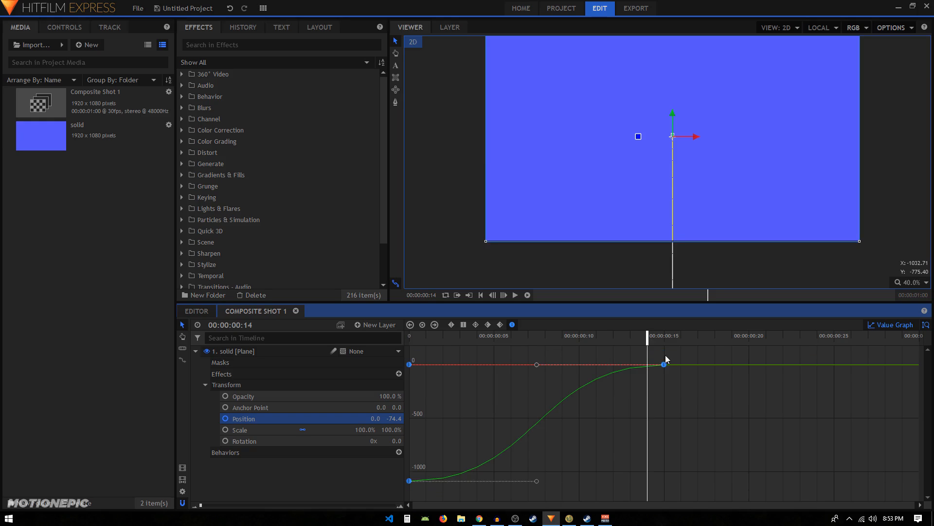
mouse_move(536, 365)
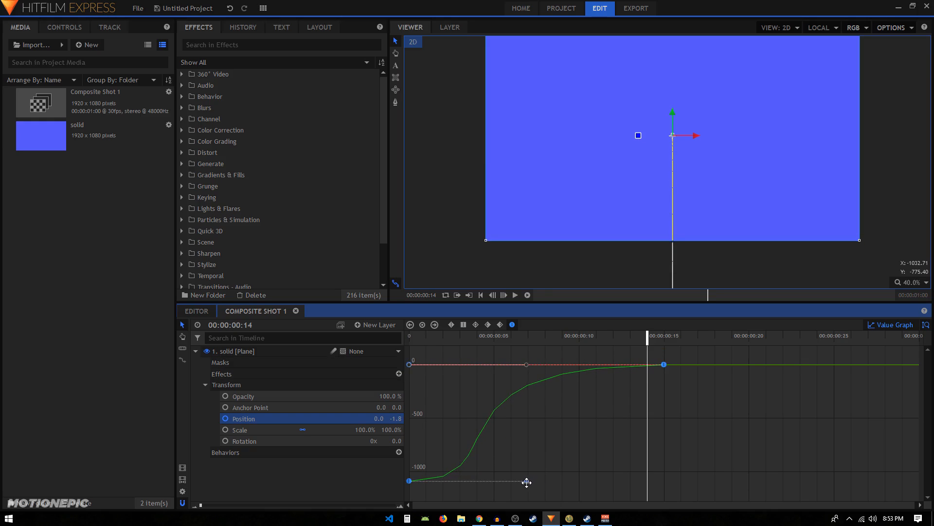
- Reshape the Position keyframe's Bezier handles into a steeper ease-out curve
left_click_drag(527, 482, 441, 480)
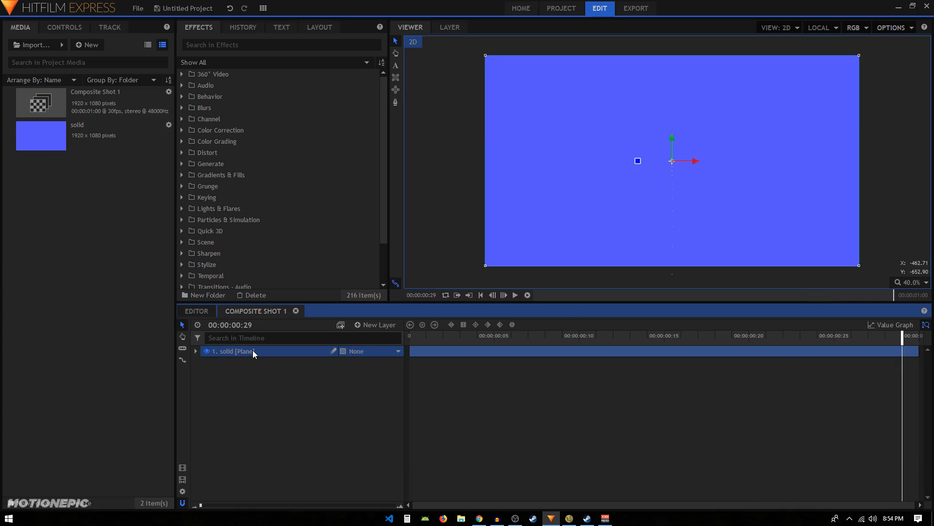
mouse_move(275, 360)
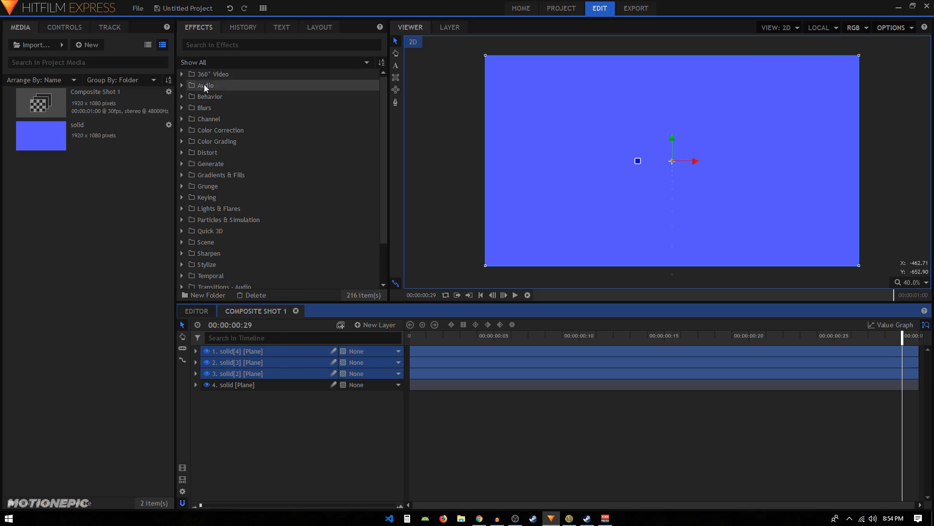
- Apply a white Fill Color effect to the solid layer copies
type("fill")
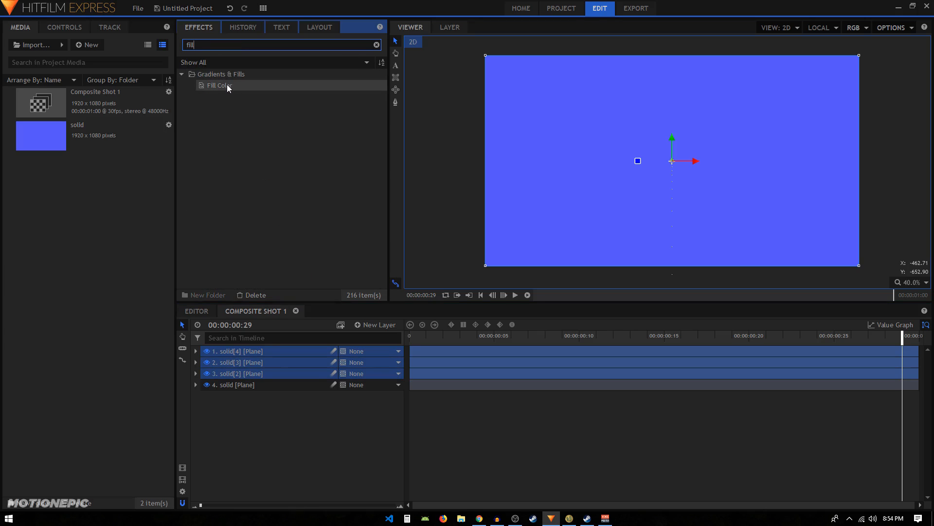
double_click(219, 86)
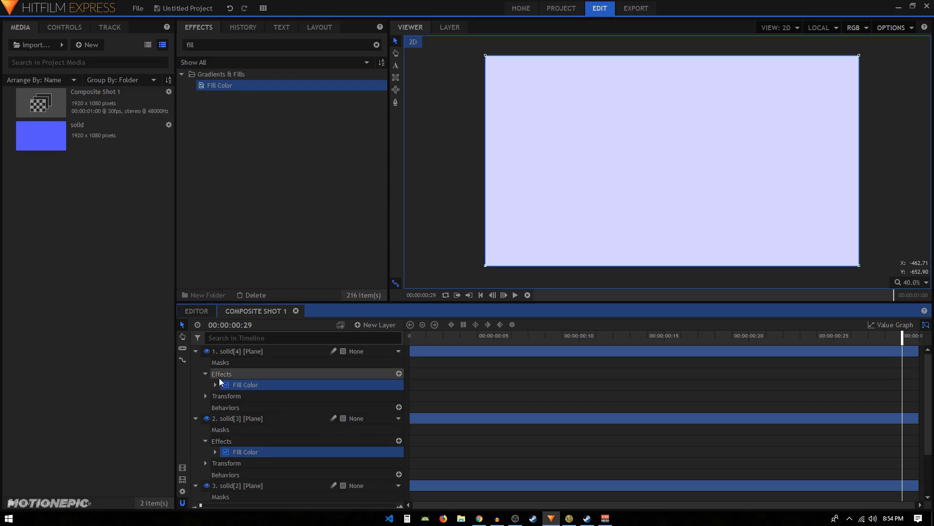
left_click(216, 384)
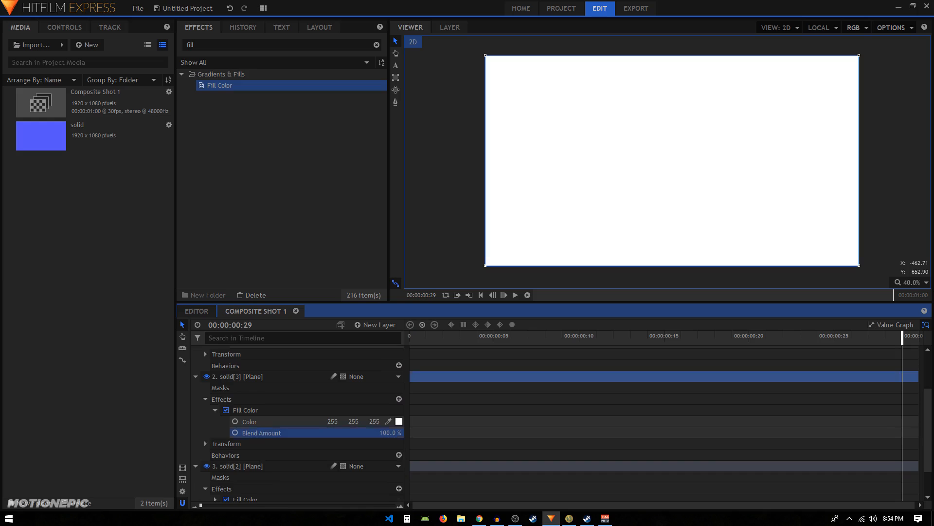
- Give the top solid a magenta fill, solid[3] orange and solid[2] sea-green
scroll("down", 3)
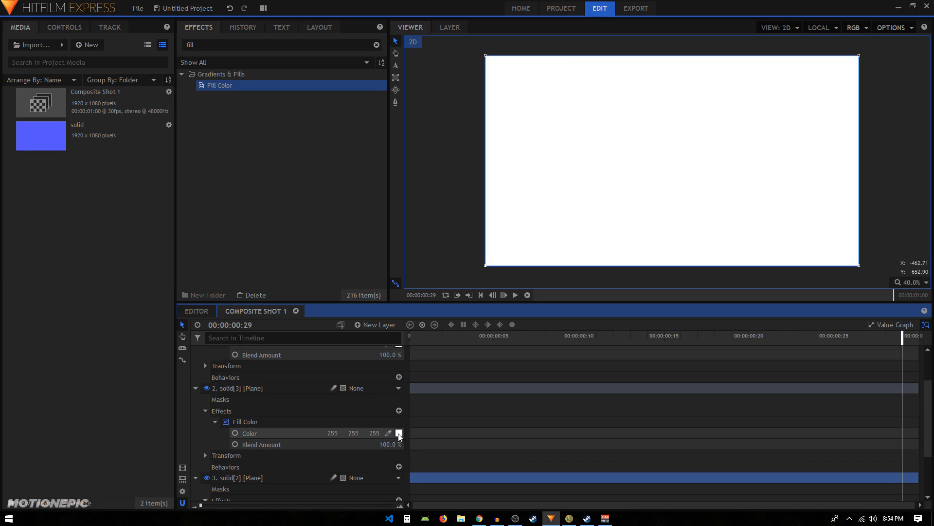
left_click(398, 433)
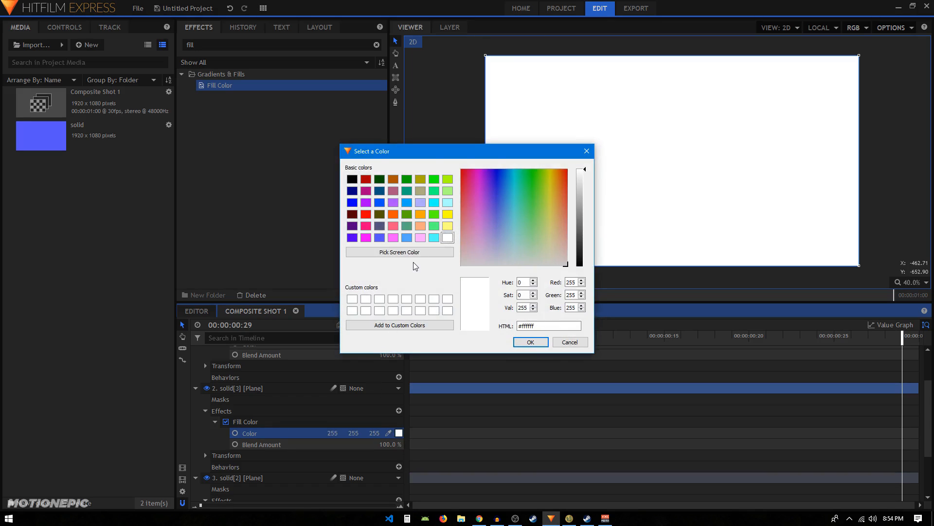
mouse_move(444, 207)
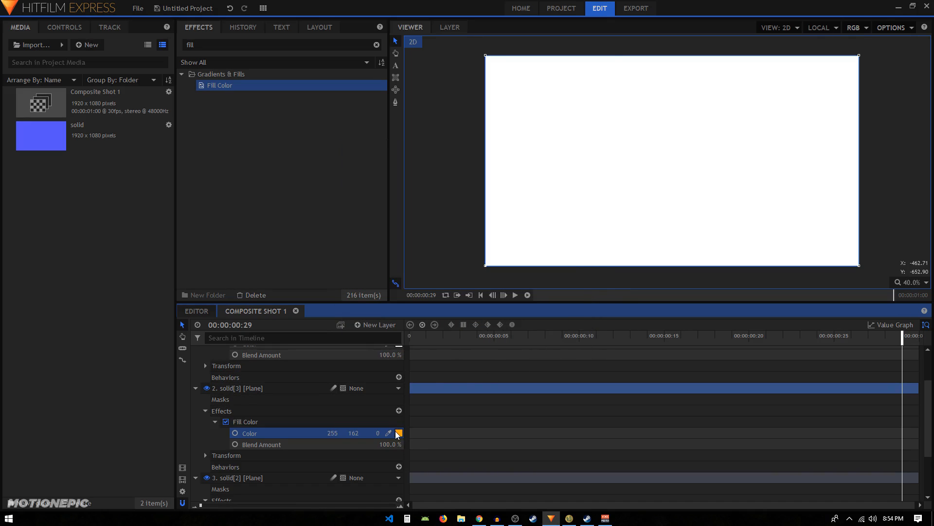
left_click(397, 432)
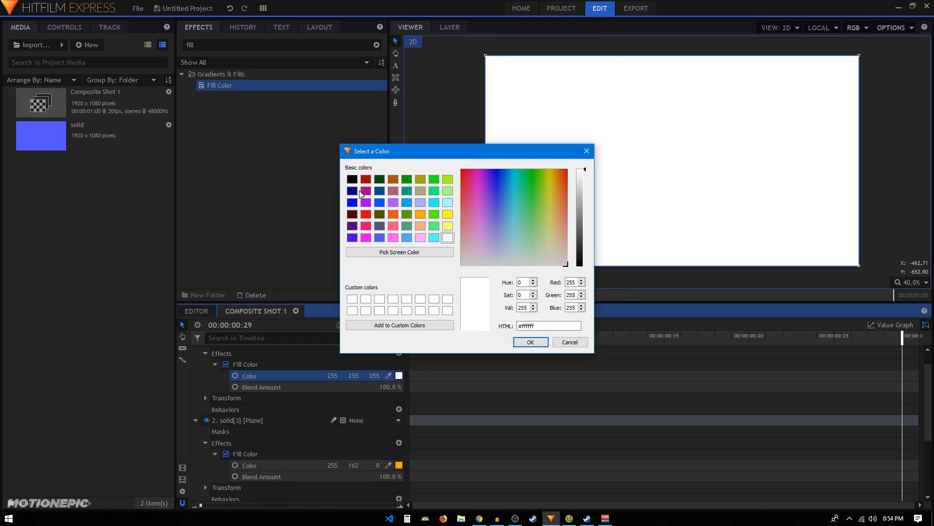
left_click(367, 191)
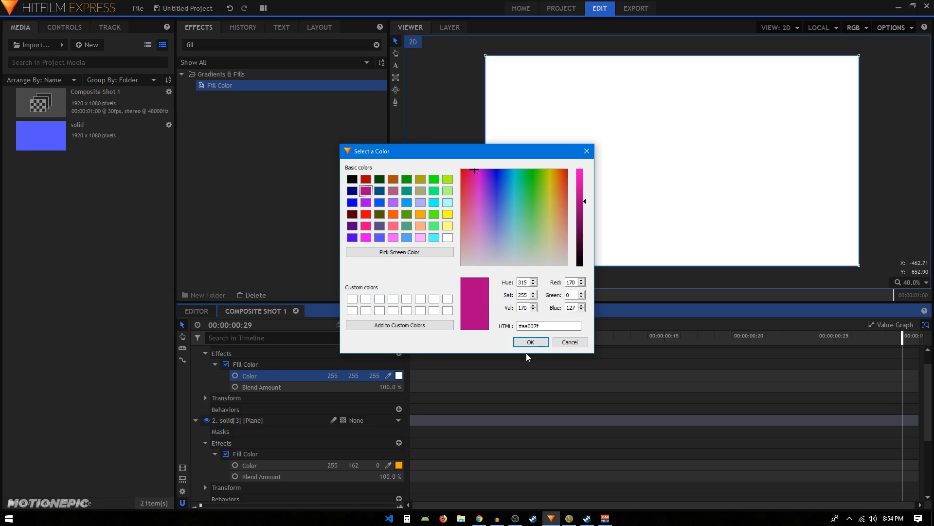
left_click(530, 342)
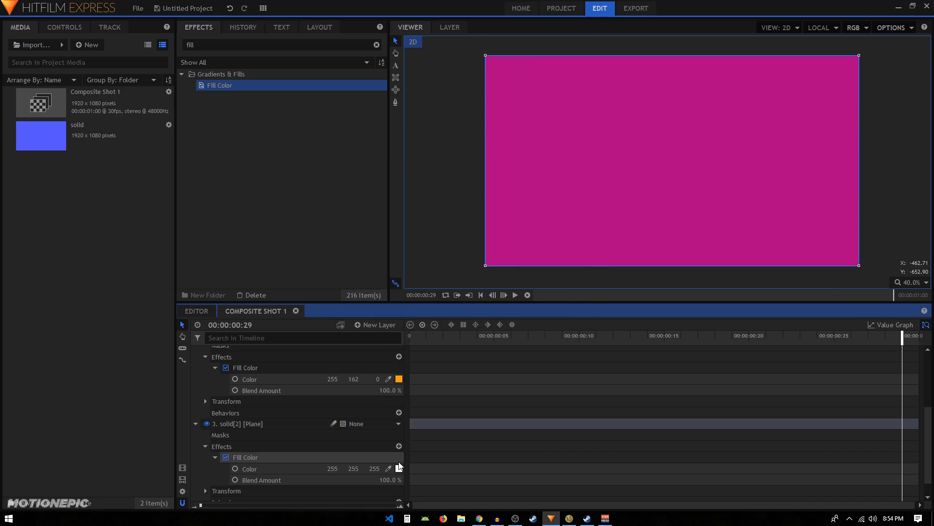
left_click(398, 468)
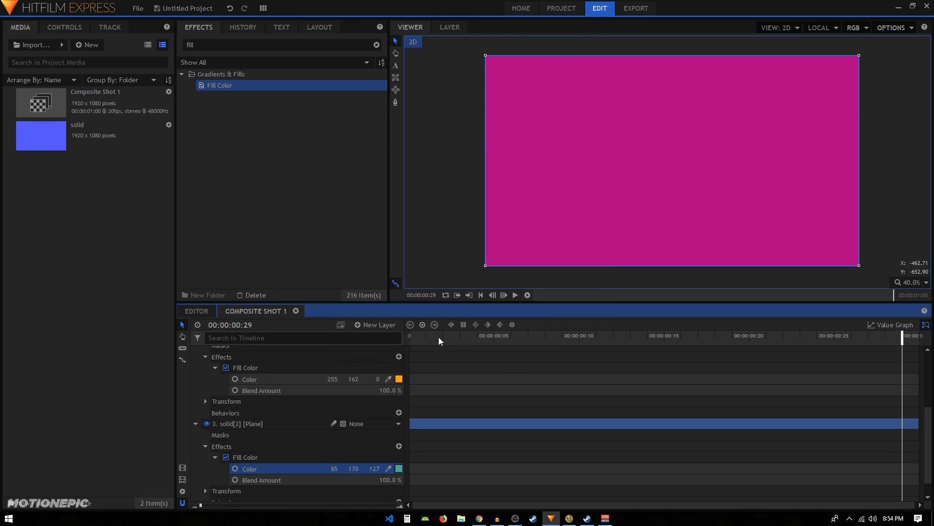
scroll("down", 3)
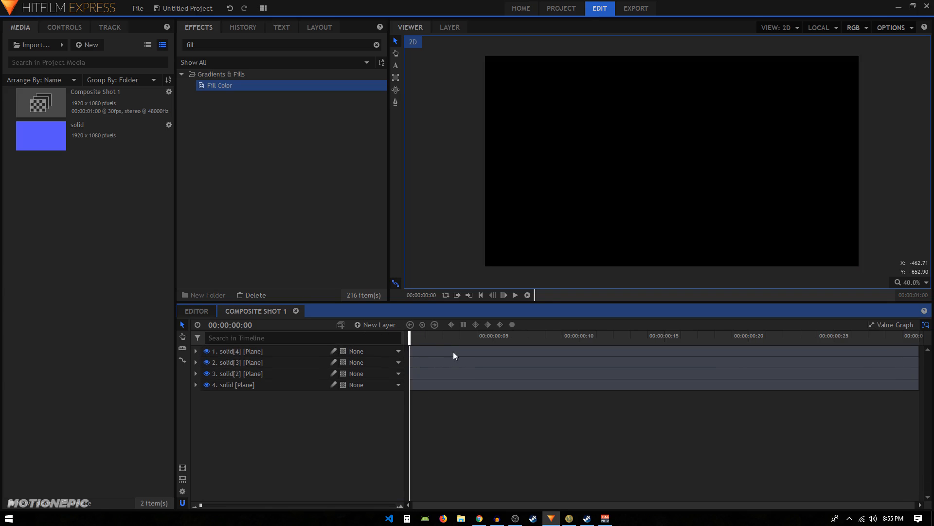
mouse_move(400, 404)
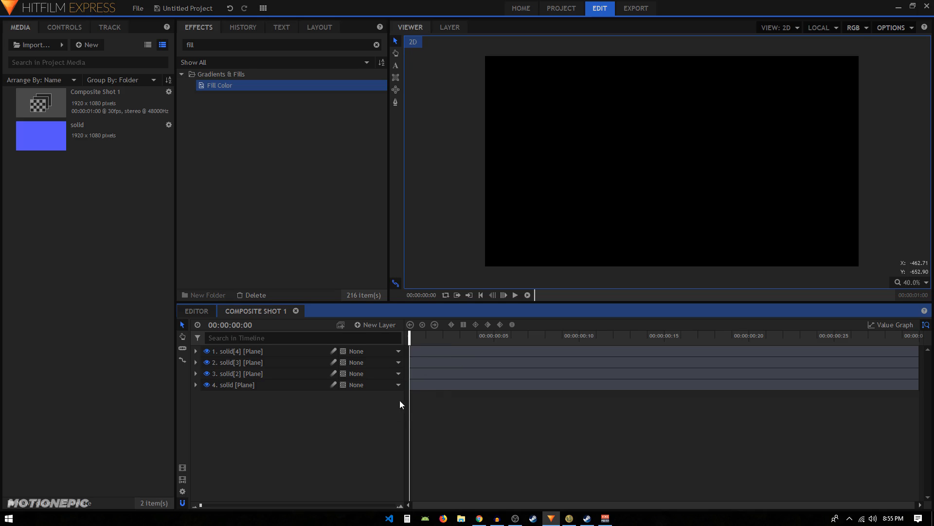
mouse_move(360, 397)
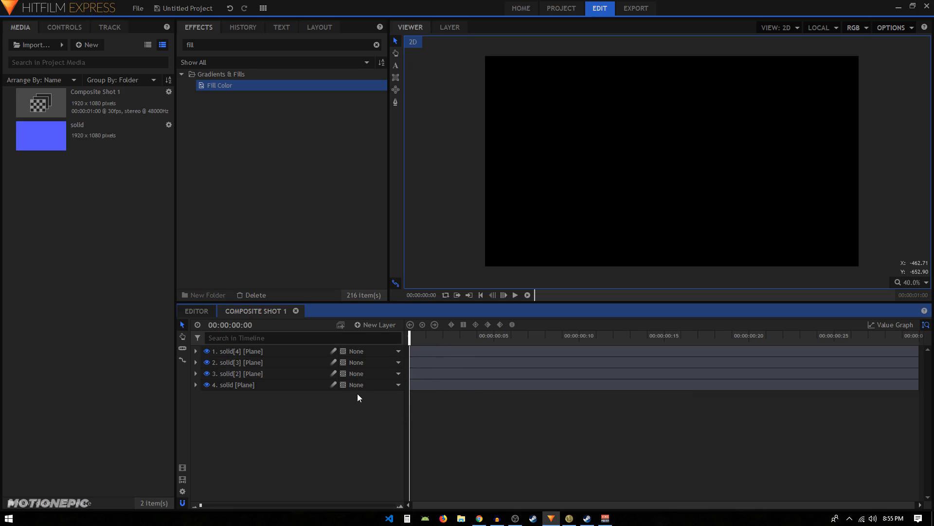
mouse_move(452, 371)
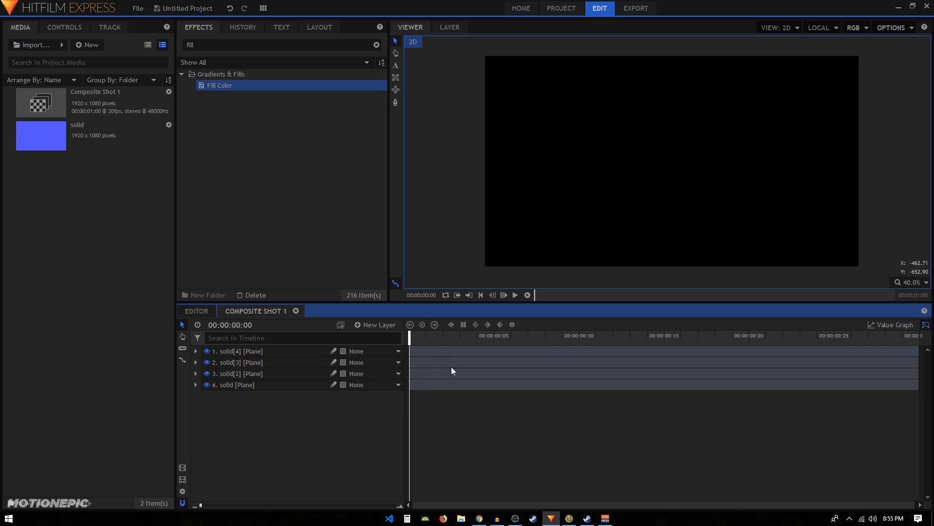
- Shift solid[2], solid[3] and solid[4] to start at frames 3, 6 and 9
left_click(443, 334)
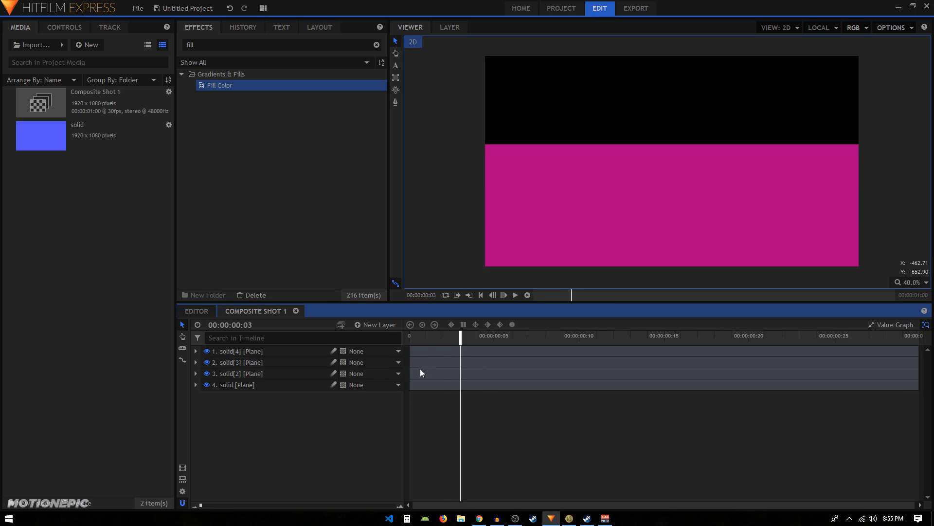
left_click(242, 373)
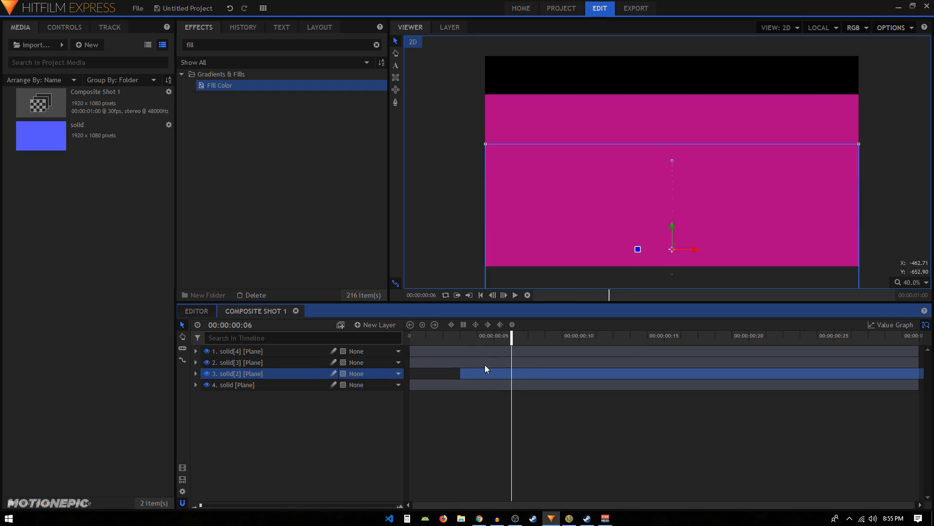
left_click_drag(489, 362, 515, 362)
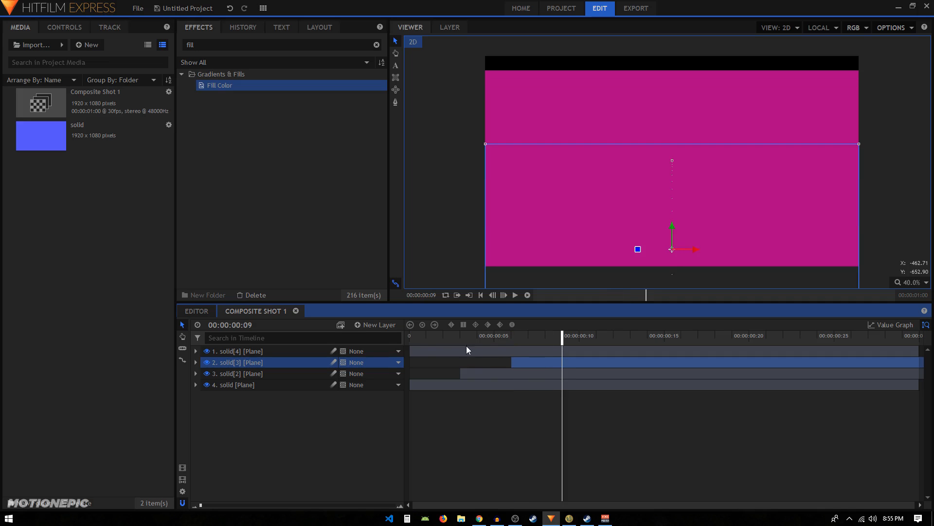
left_click(239, 350)
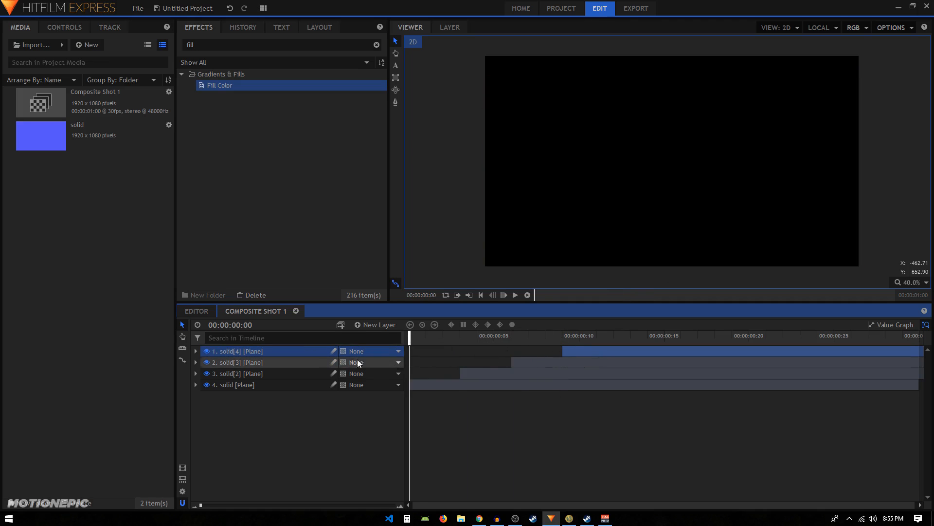
- Scrub through the shot to preview the staggered colour wipe, ending at frame 0
left_click(515, 295)
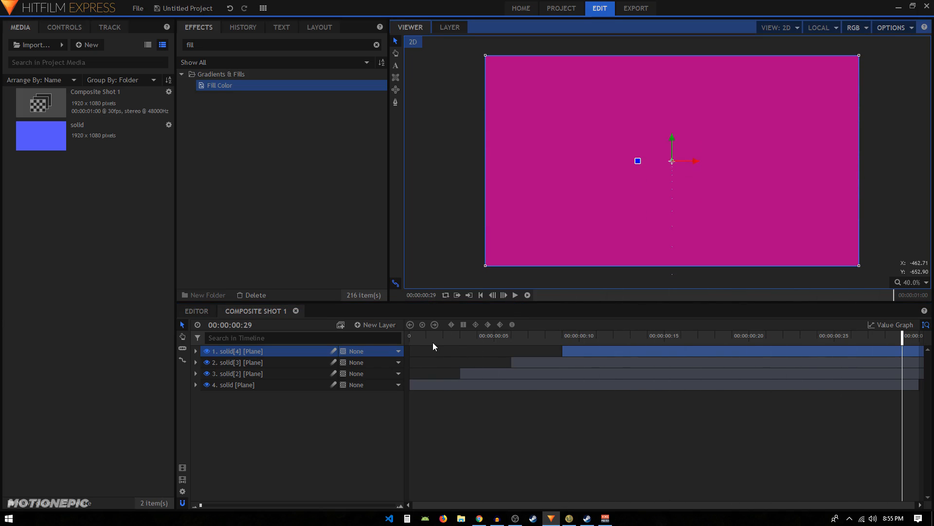
mouse_move(439, 436)
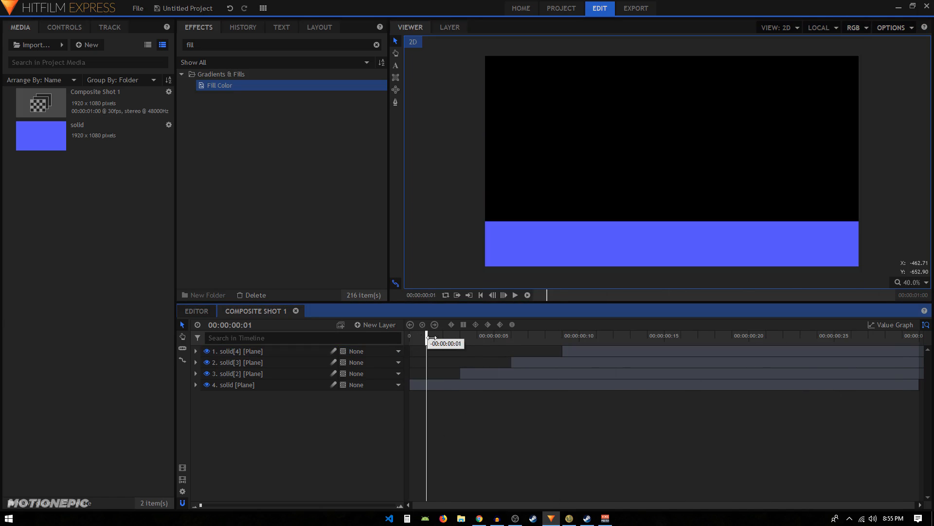
left_click_drag(429, 335, 597, 335)
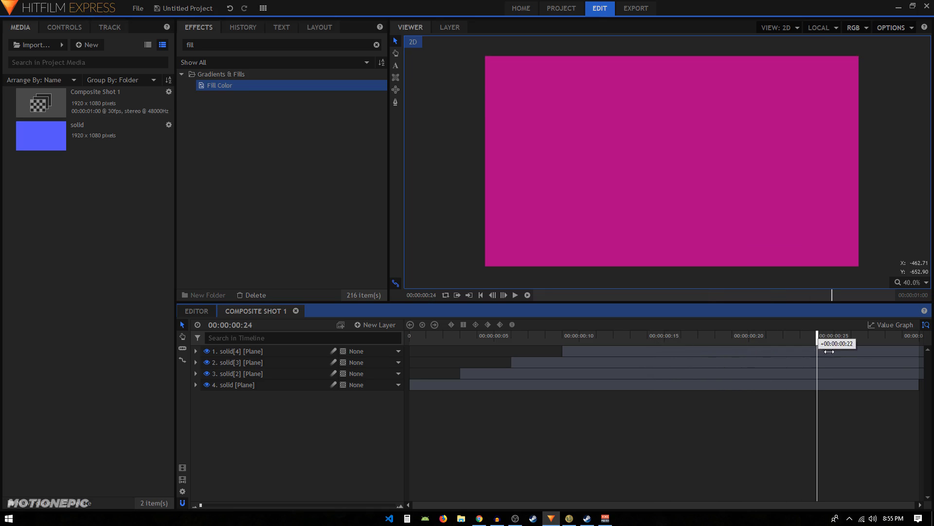
left_click_drag(828, 344, 528, 344)
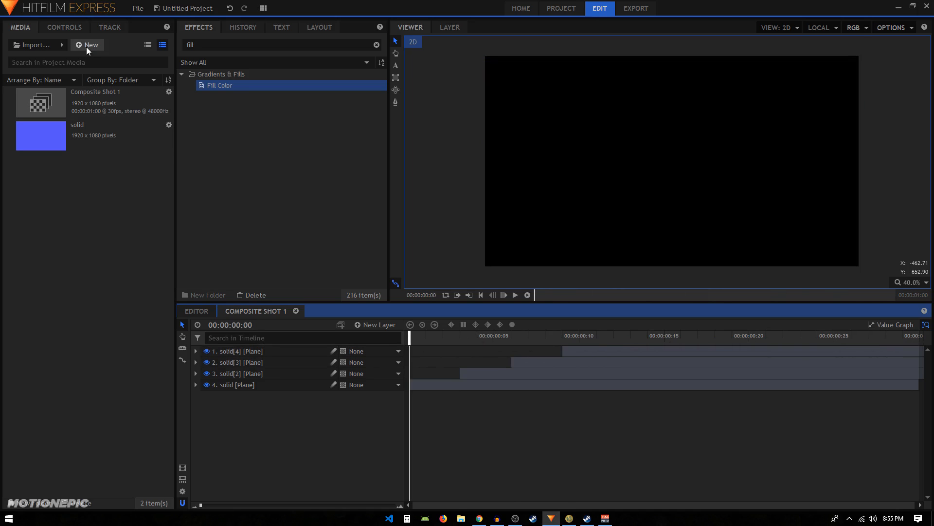
- Create a two-second 1080p 30 fps Composite Shot 2
left_click(86, 45)
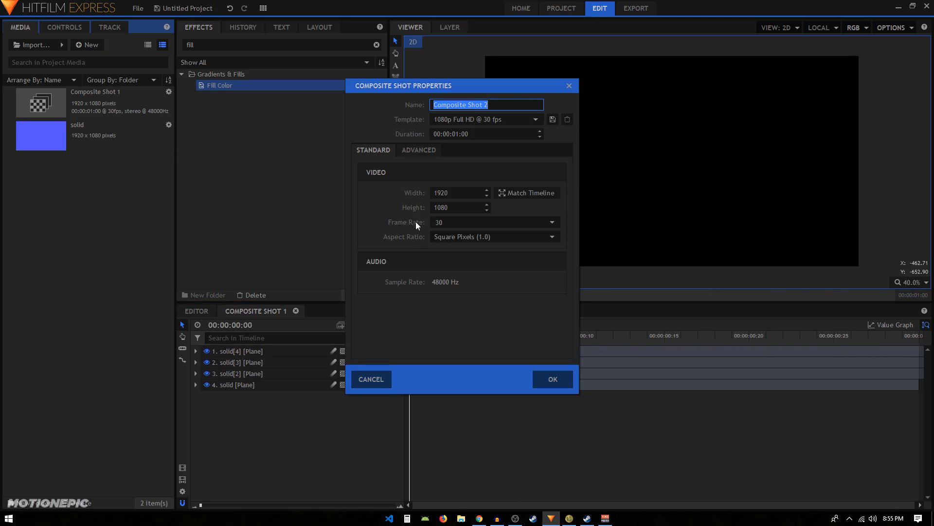
left_click(483, 134)
type("2")
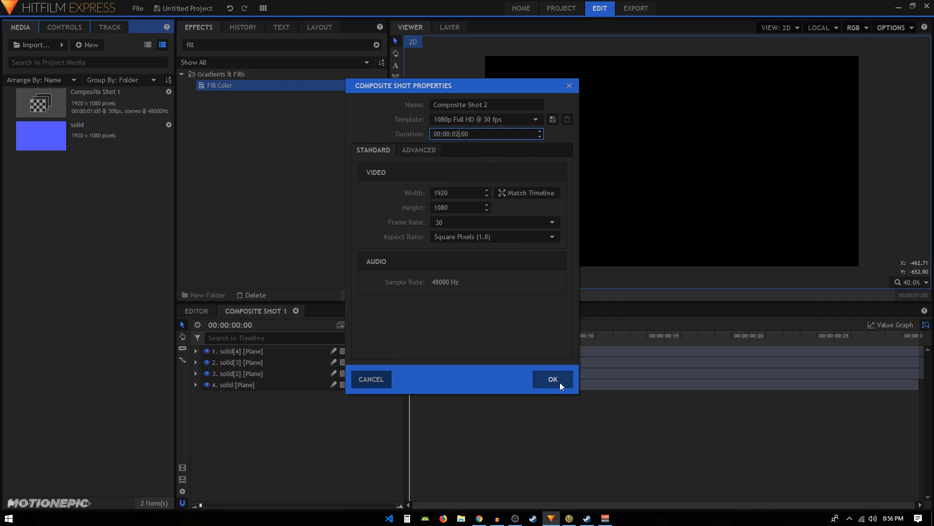
left_click(552, 379)
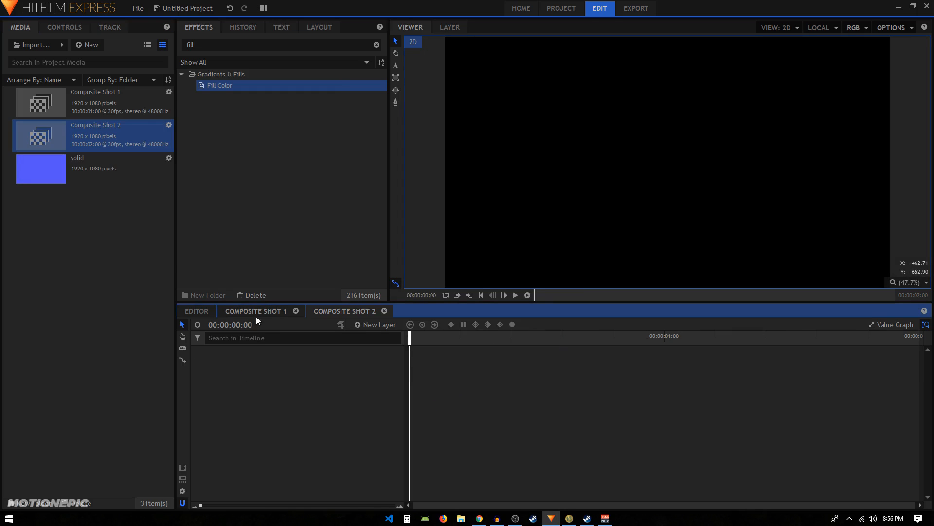
- Filter effects to 'time', pick Time Reverse and move the playhead to the shot's end
left_click(95, 102)
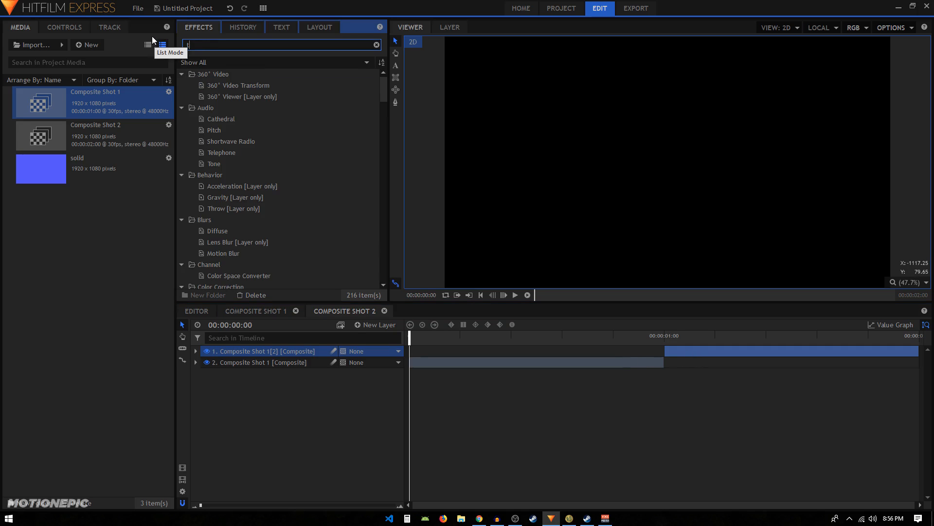
type("time")
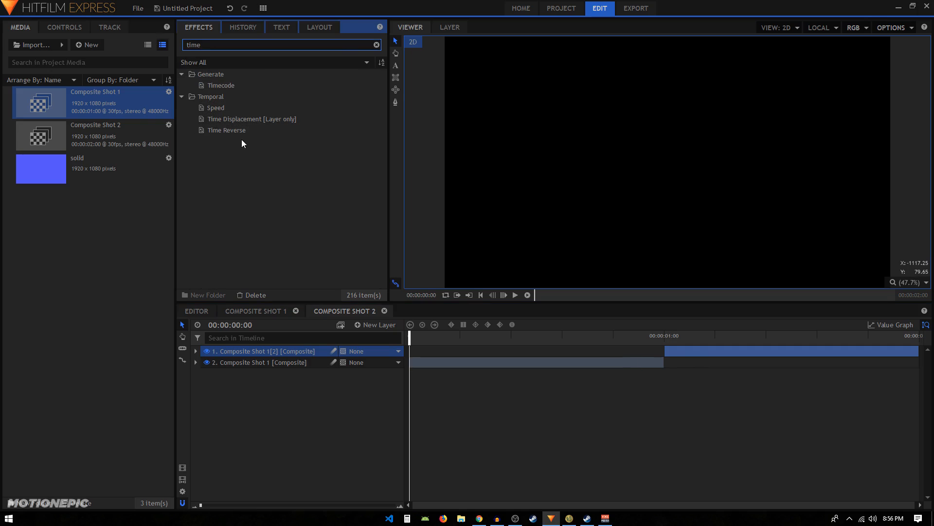
left_click(227, 129)
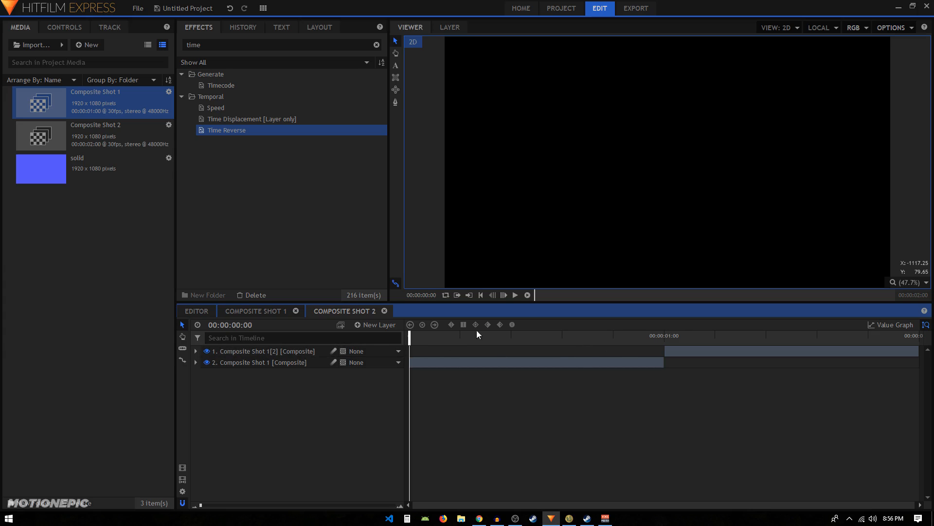
left_click(515, 295)
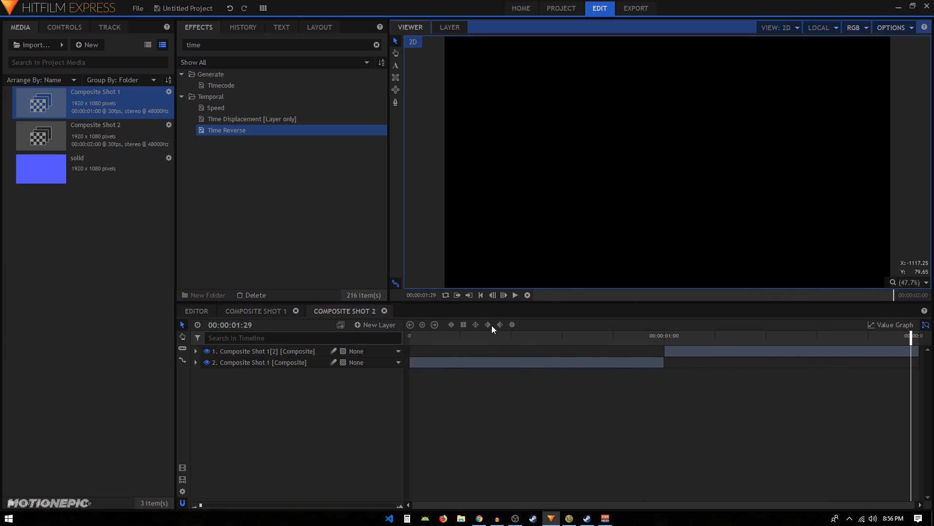
mouse_move(250, 408)
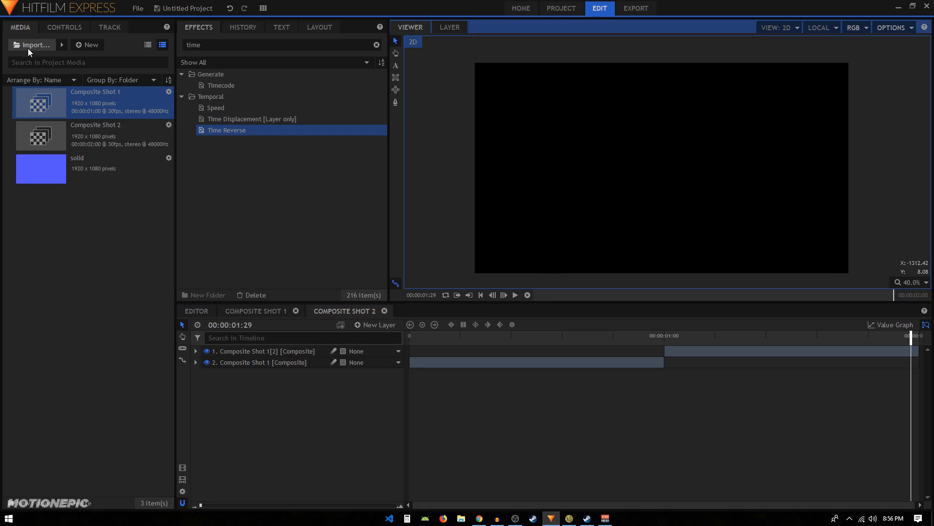
- Import the highway and bokeh-lights wallpaper PNGs into the project
left_click(34, 45)
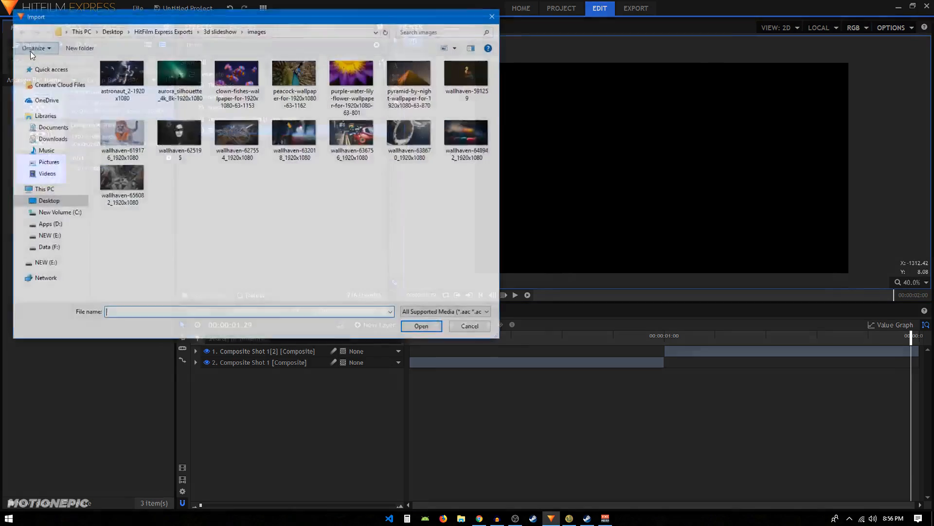
left_click(236, 135)
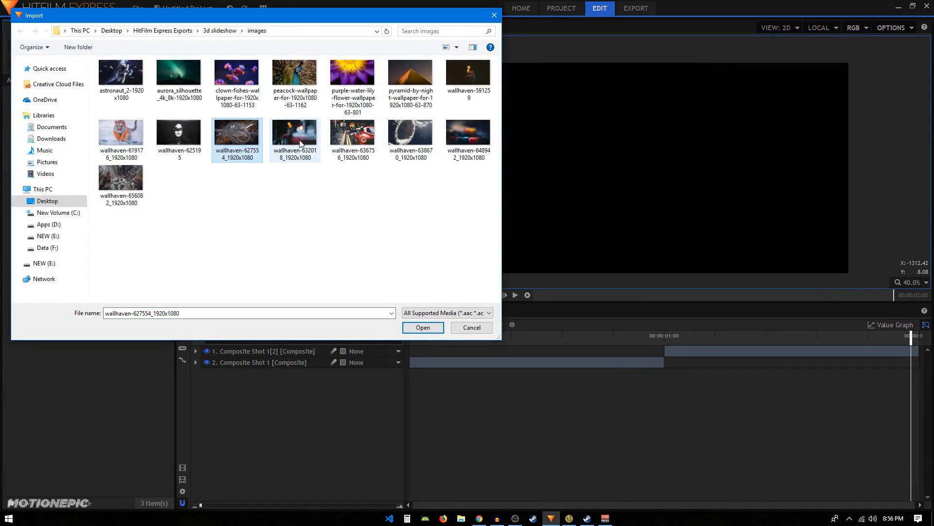
left_click(422, 327)
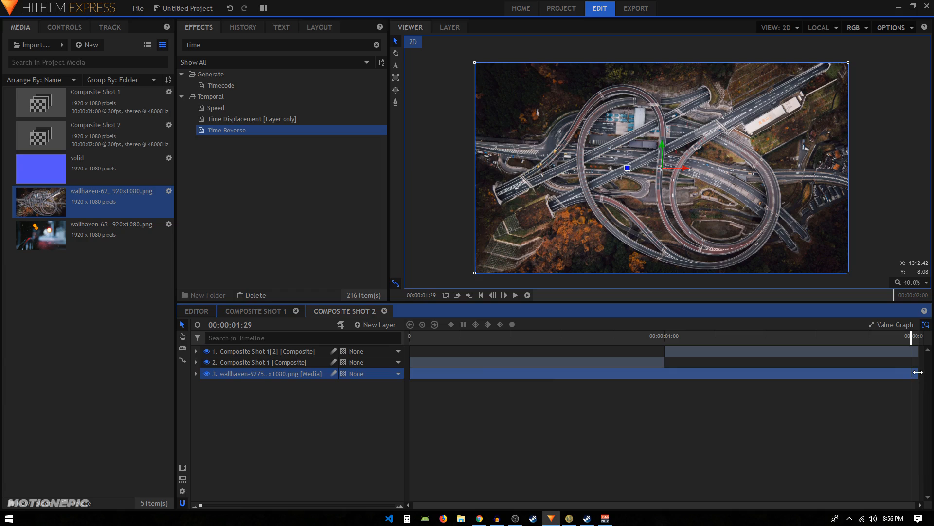
- Trim the highway image to end near one second and preview the overlap with the bokeh image
left_click_drag(920, 373, 689, 372)
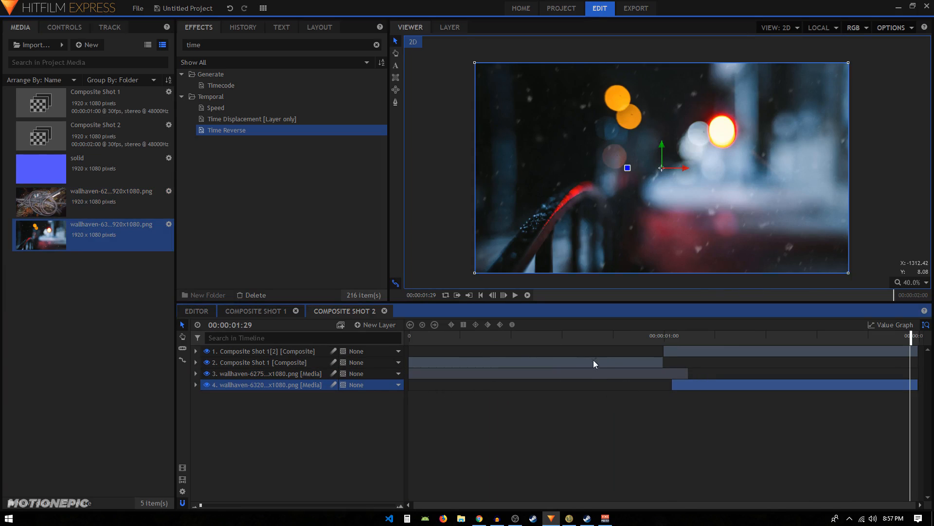
left_click(741, 334)
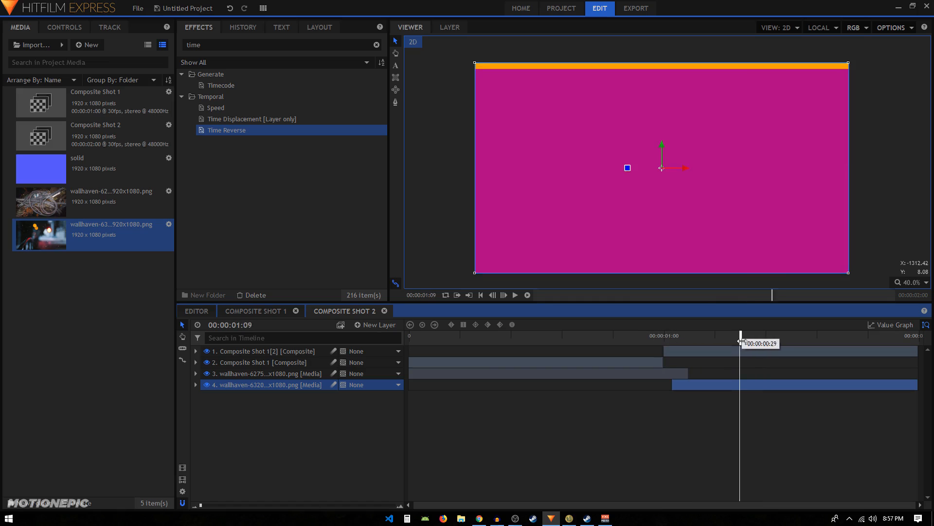
left_click(515, 295)
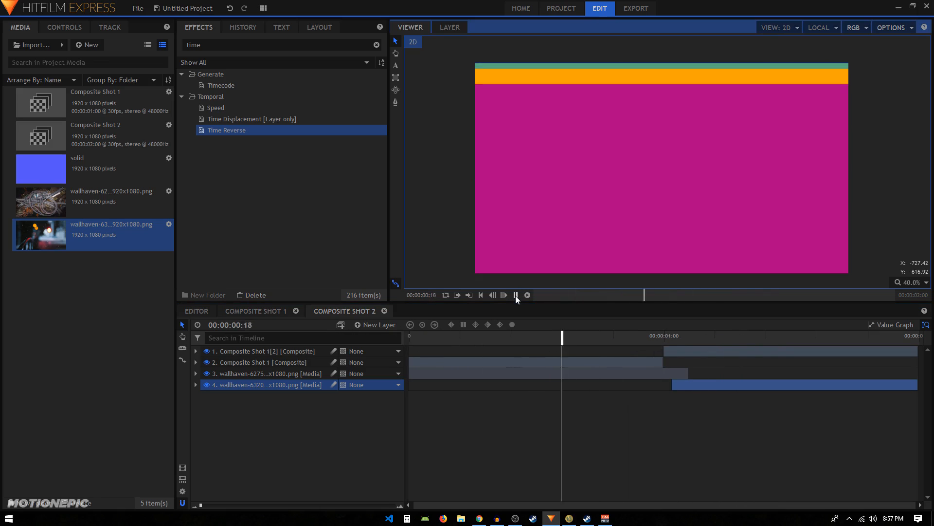
left_click(526, 295)
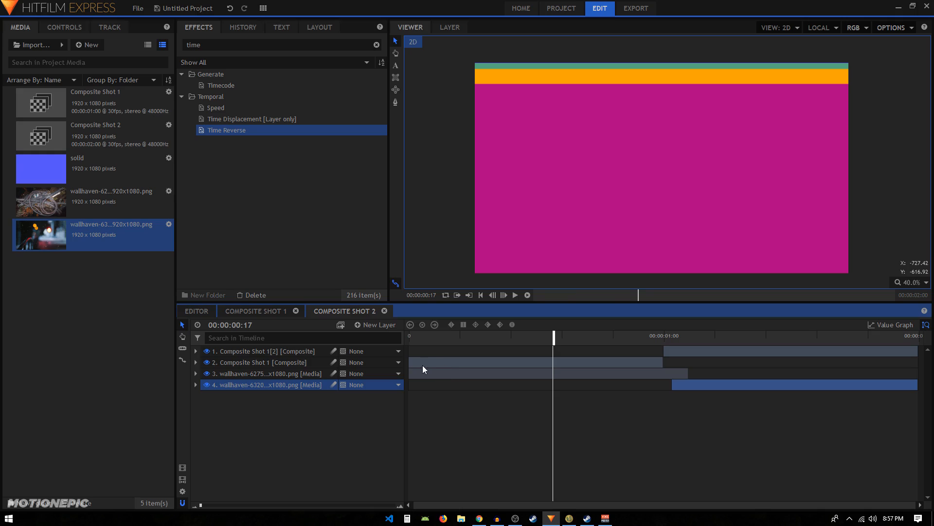
- Rename the two Composite Shot 1 layers to 'tran 1' and 'tran2'
left_click(259, 362)
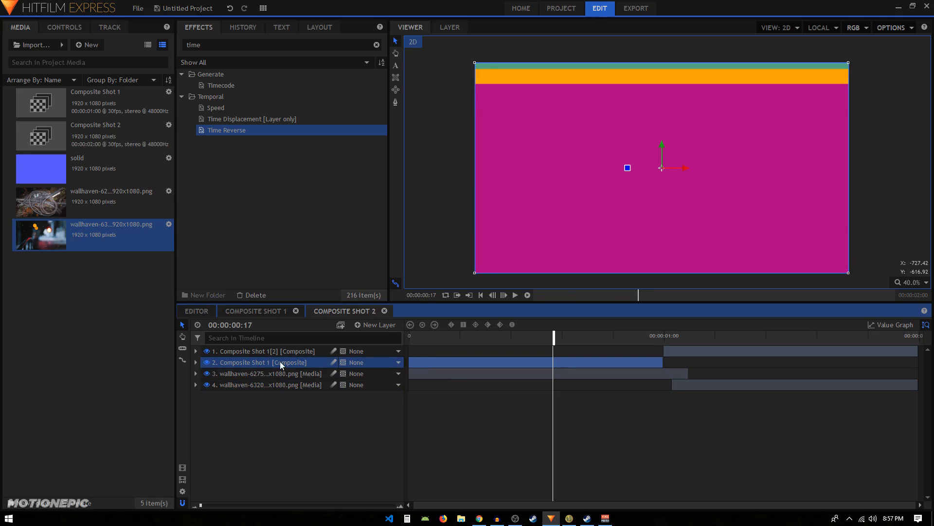
double_click(257, 362)
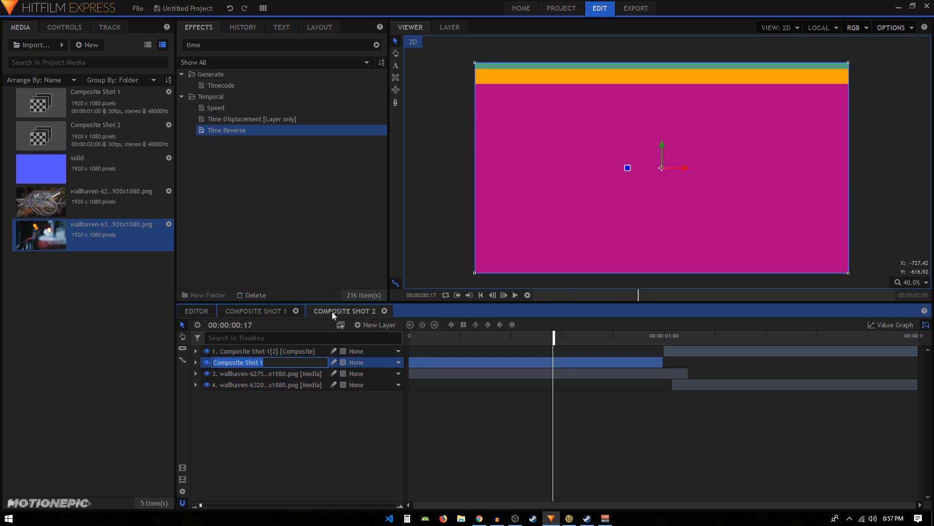
type("tran 1 [")
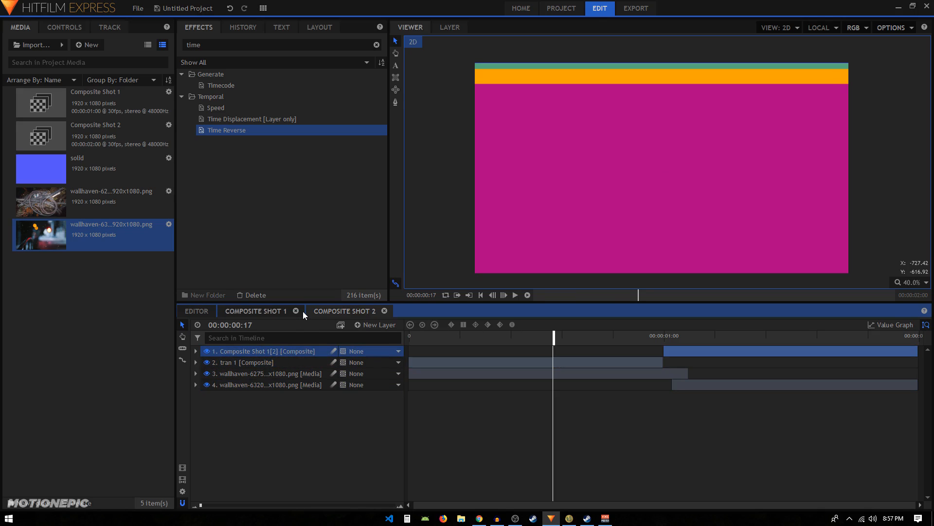
type("tra")
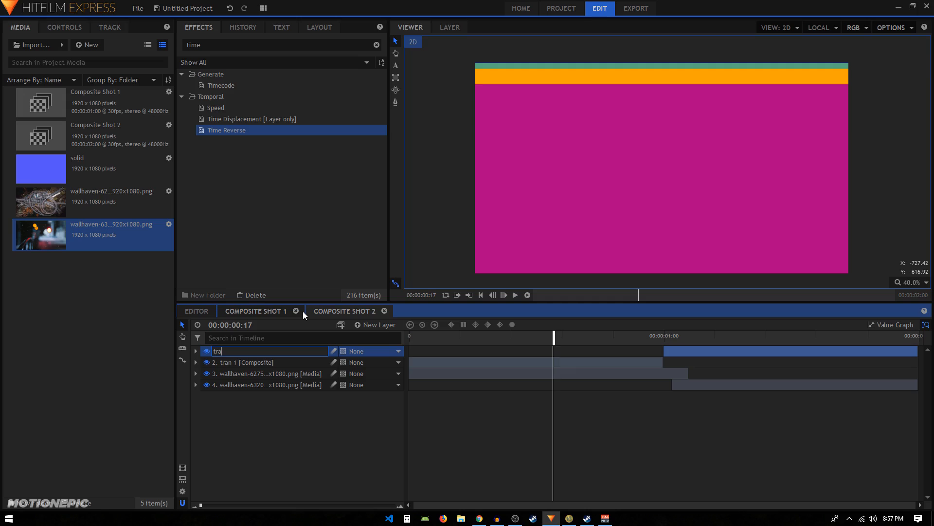
type("n2")
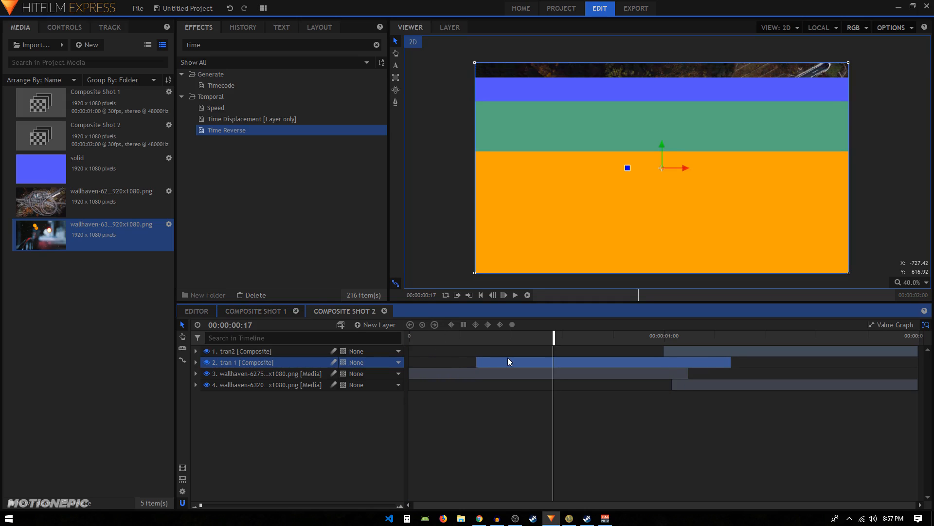
mouse_move(743, 356)
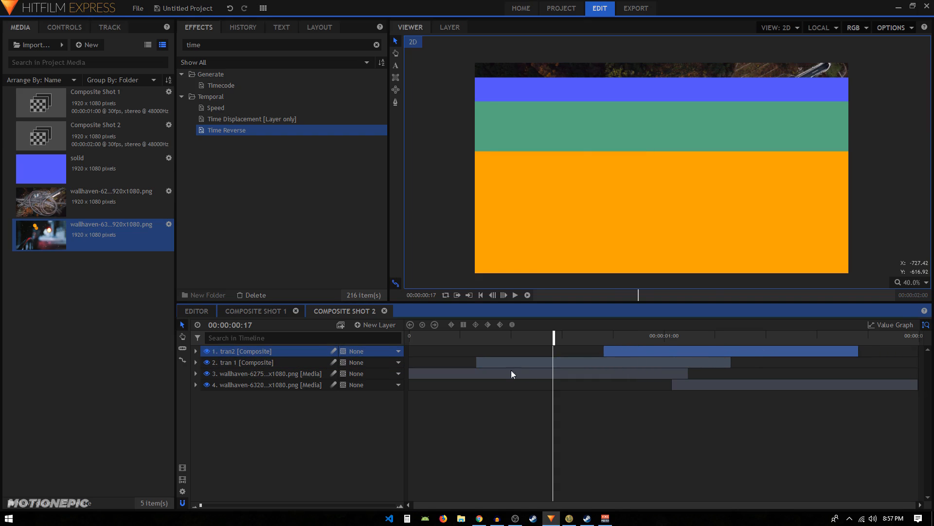
left_click(514, 294)
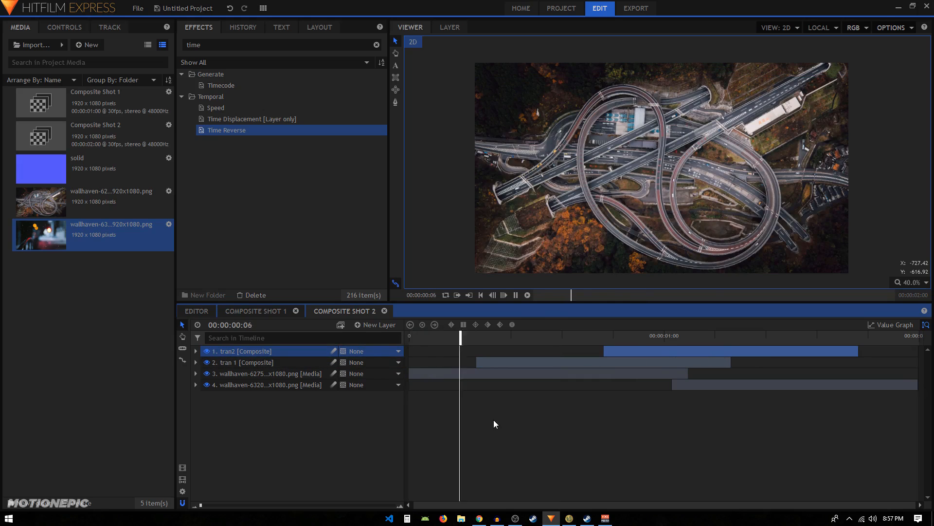
left_click(515, 295)
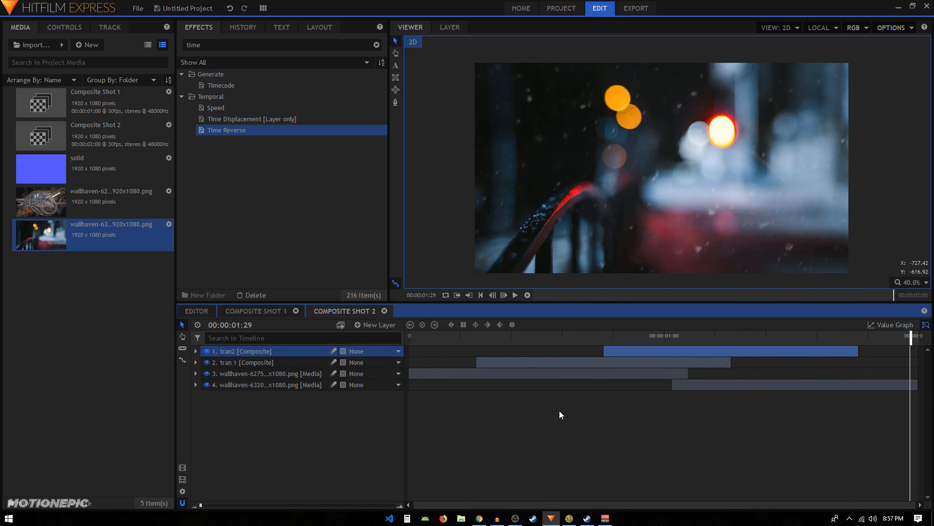
mouse_move(620, 183)
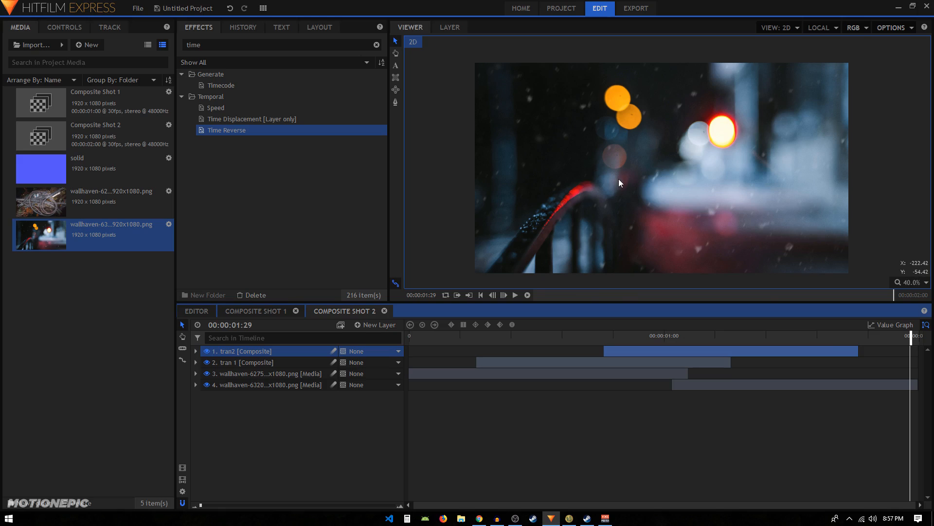
mouse_move(650, 195)
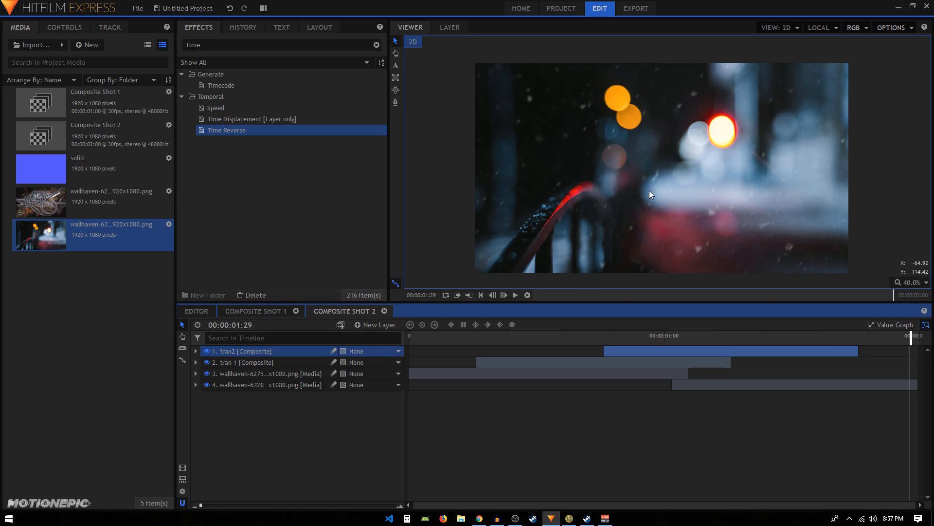
mouse_move(595, 197)
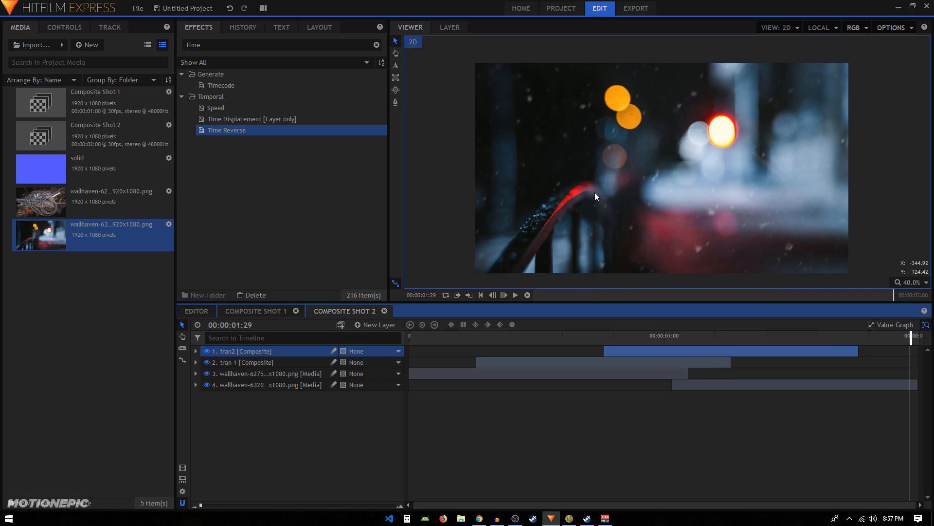